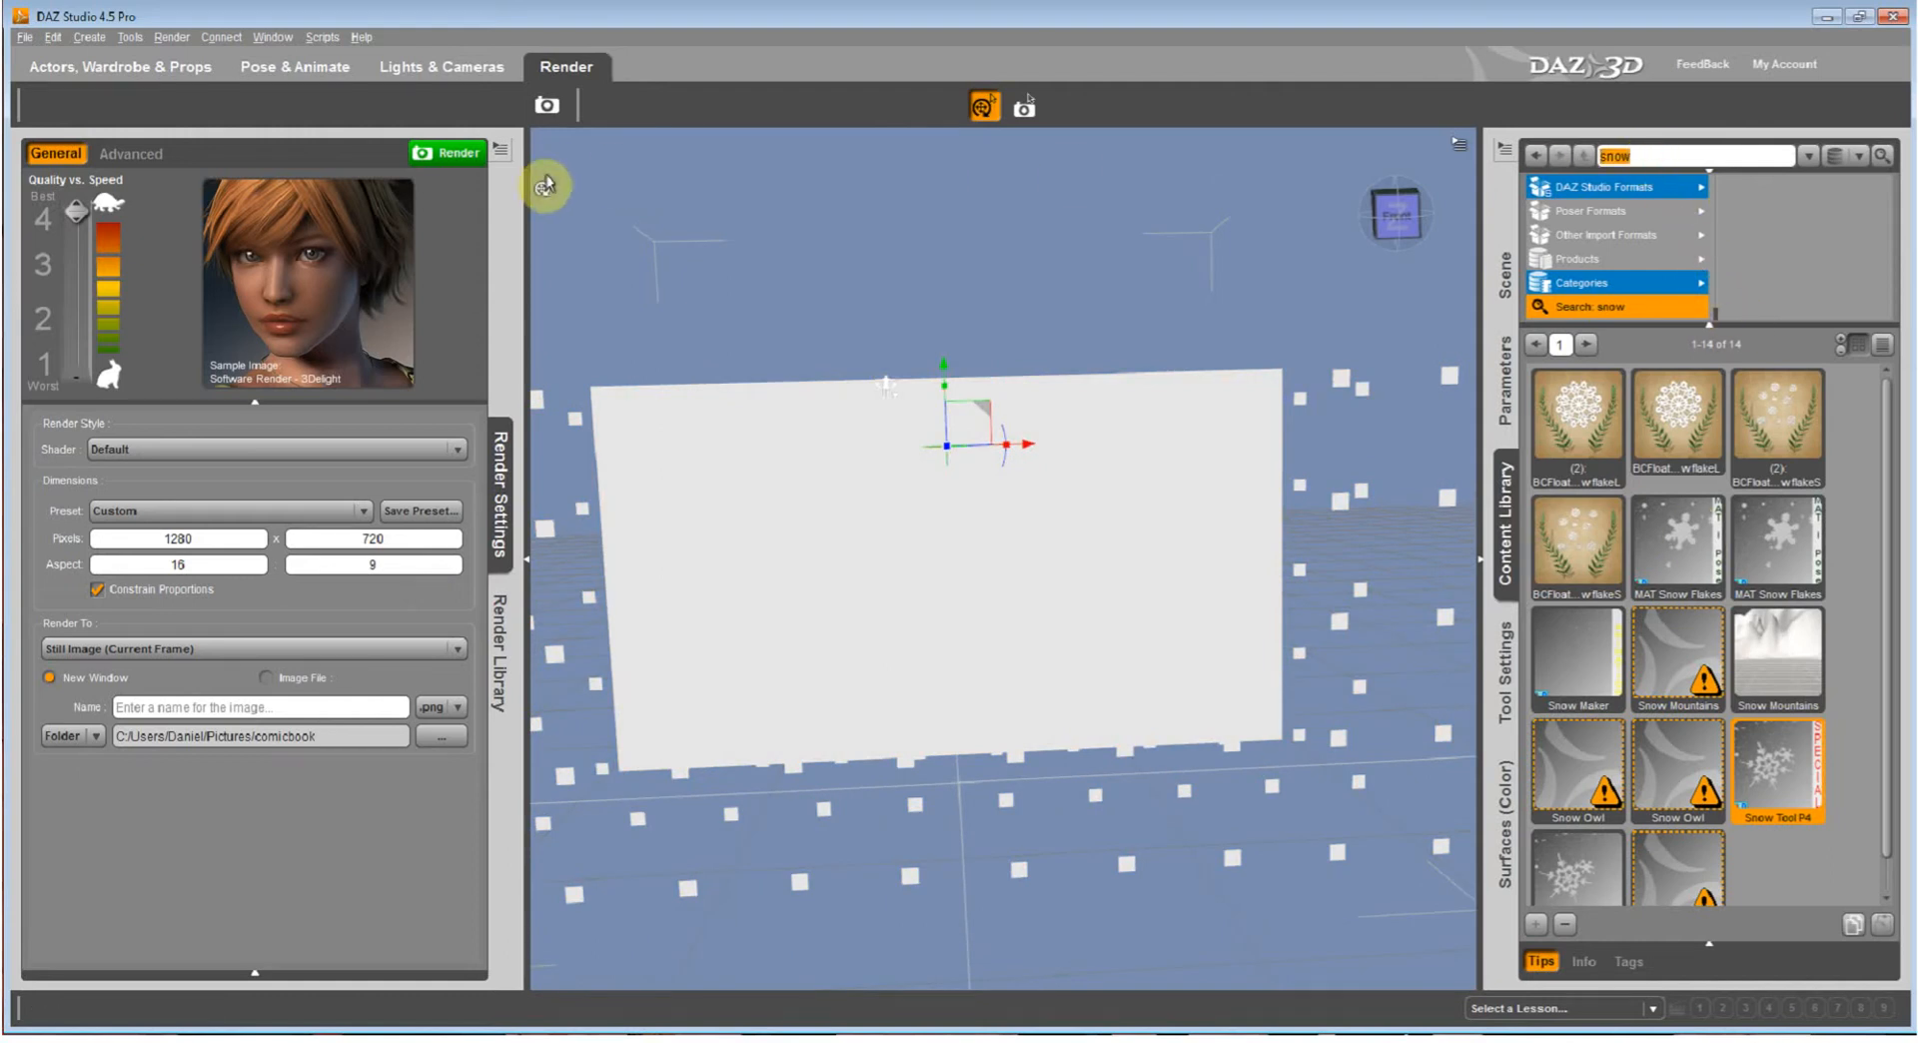
# Search the Content Library for 'maple' and apply MAT Leaves Maple to the particle prop.
pyautogui.write('bugs')
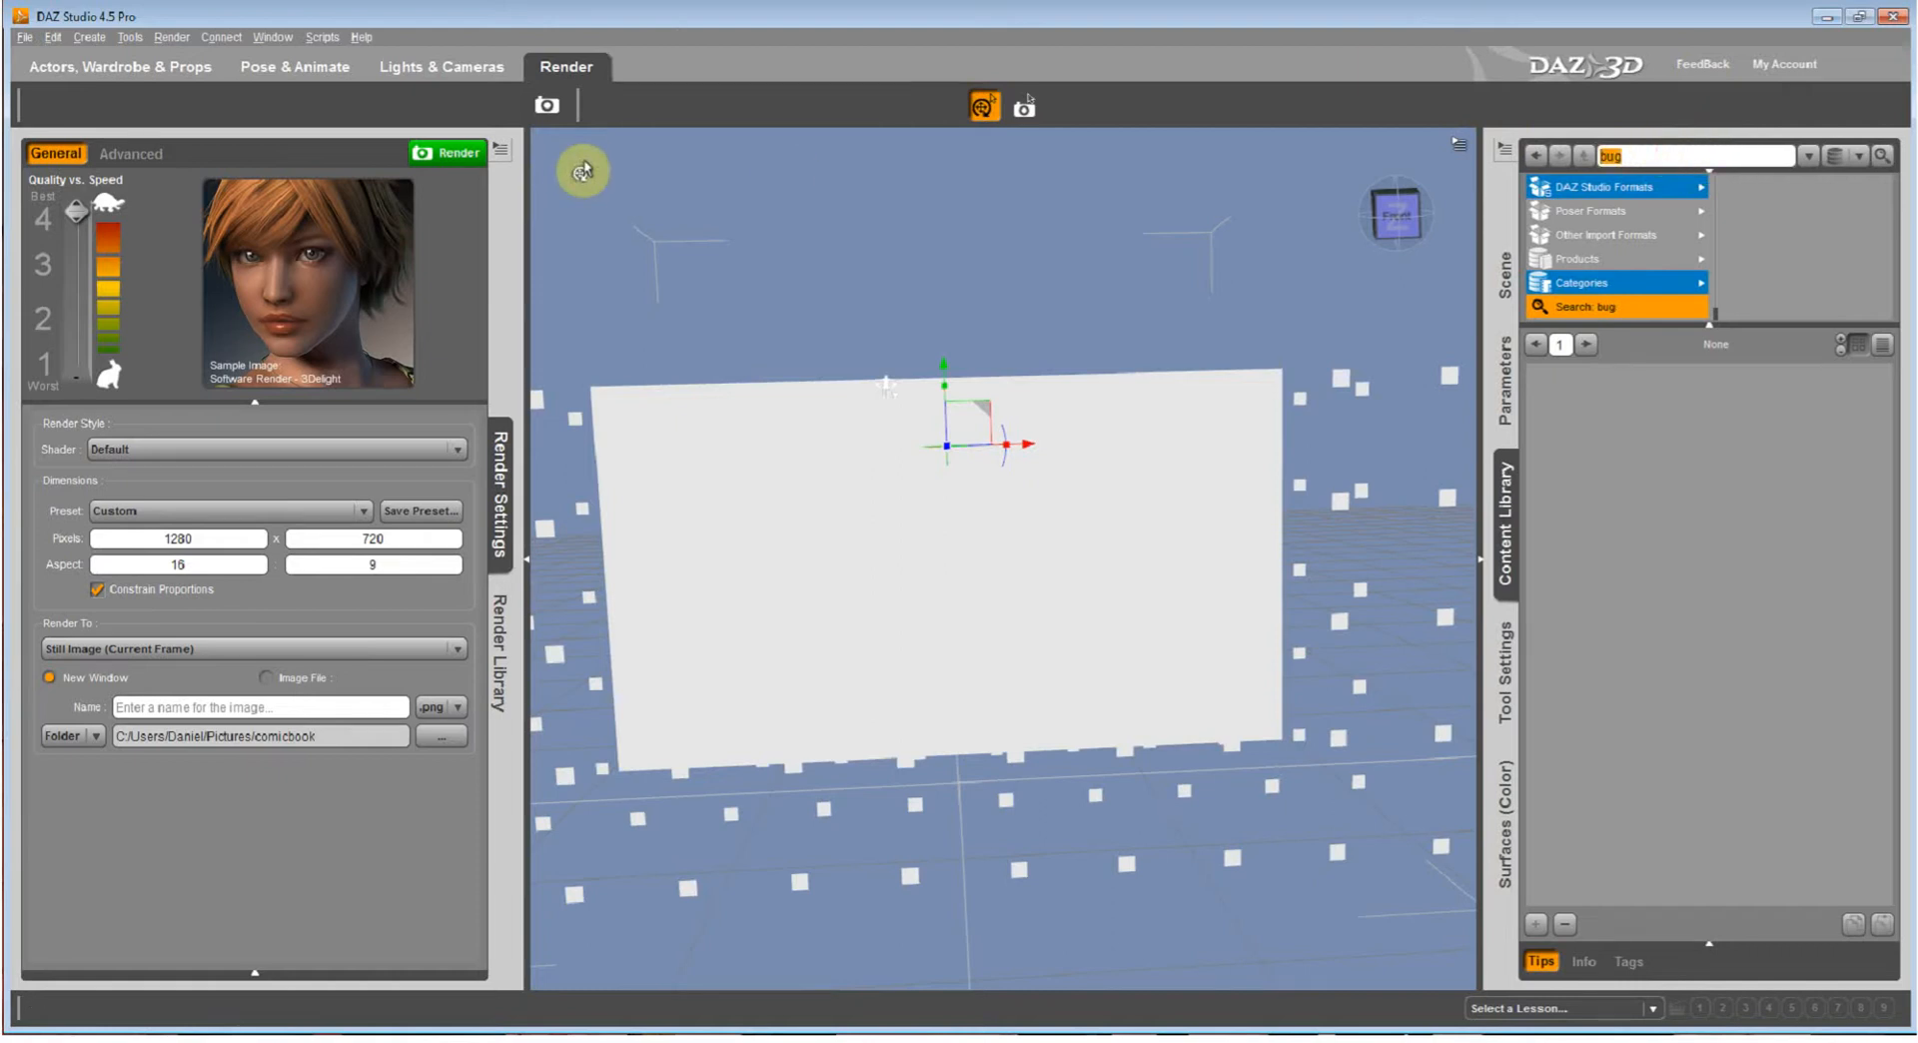
pyautogui.write('leaf')
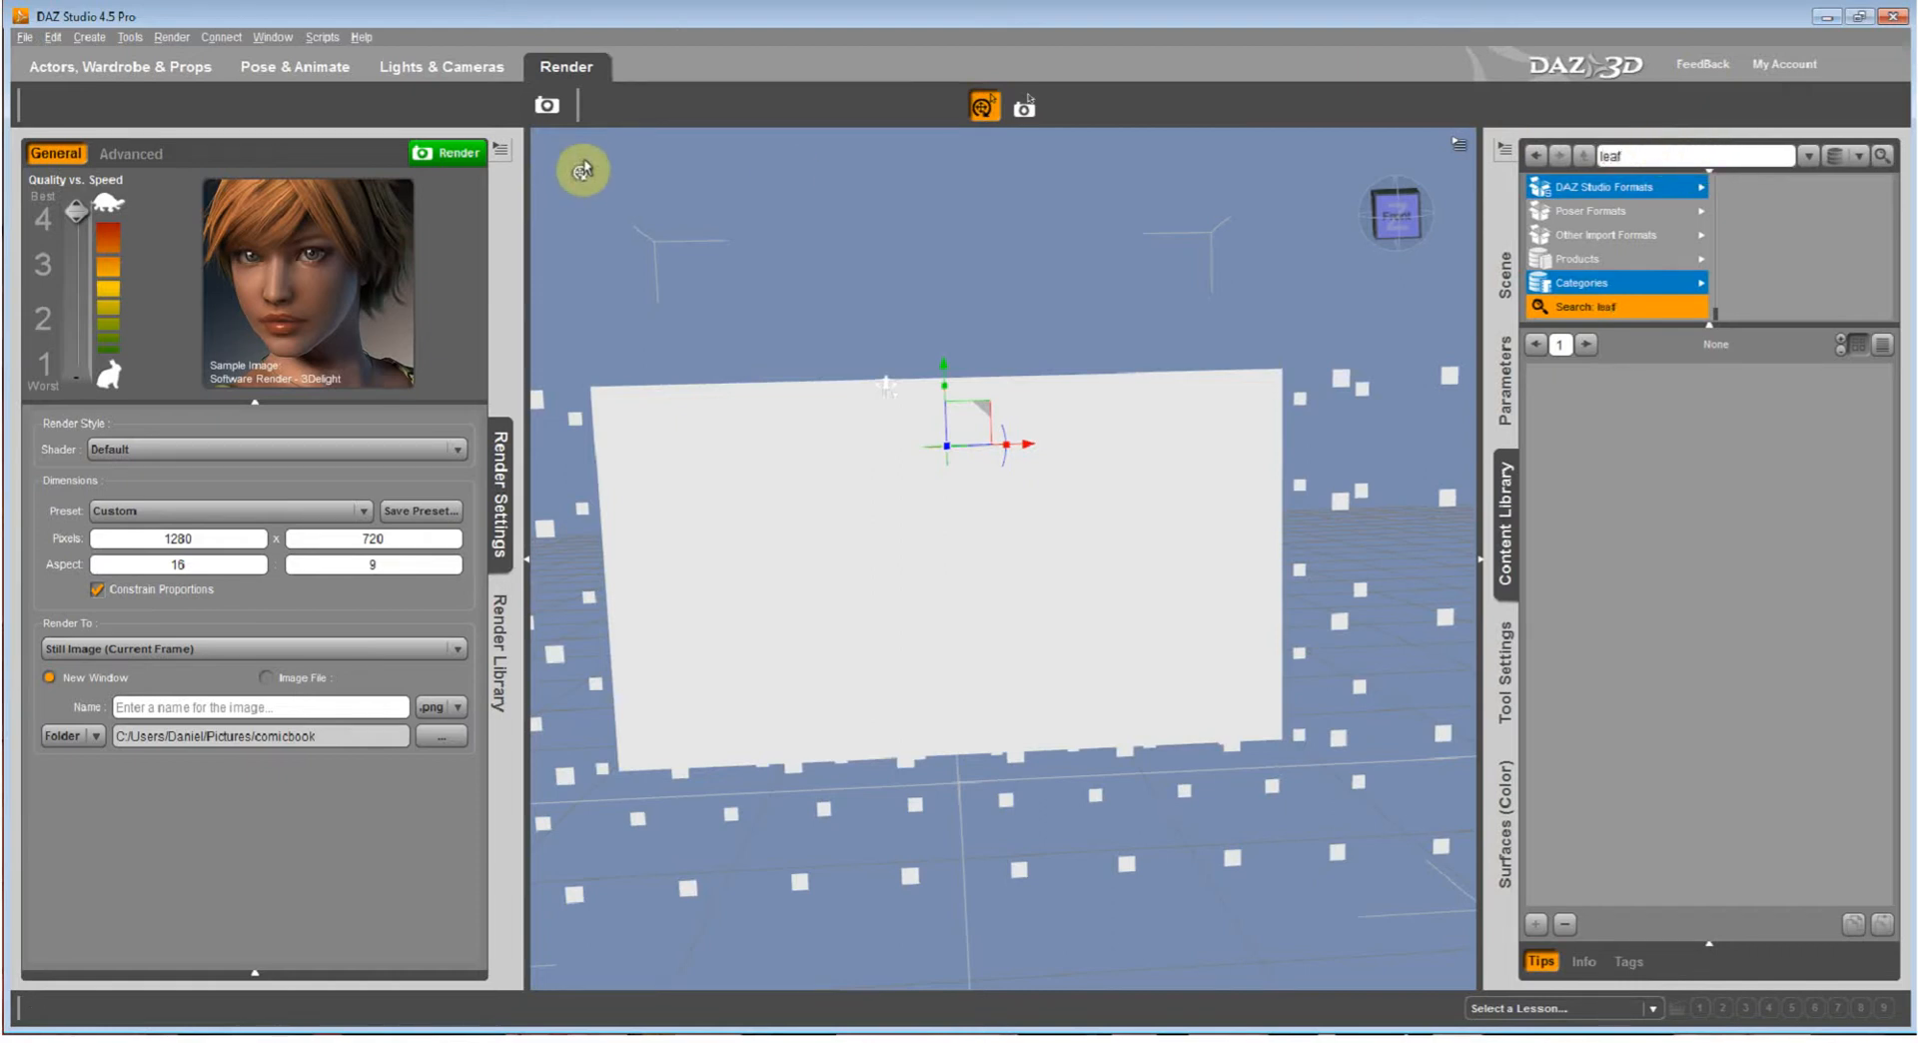
pyautogui.write('m')
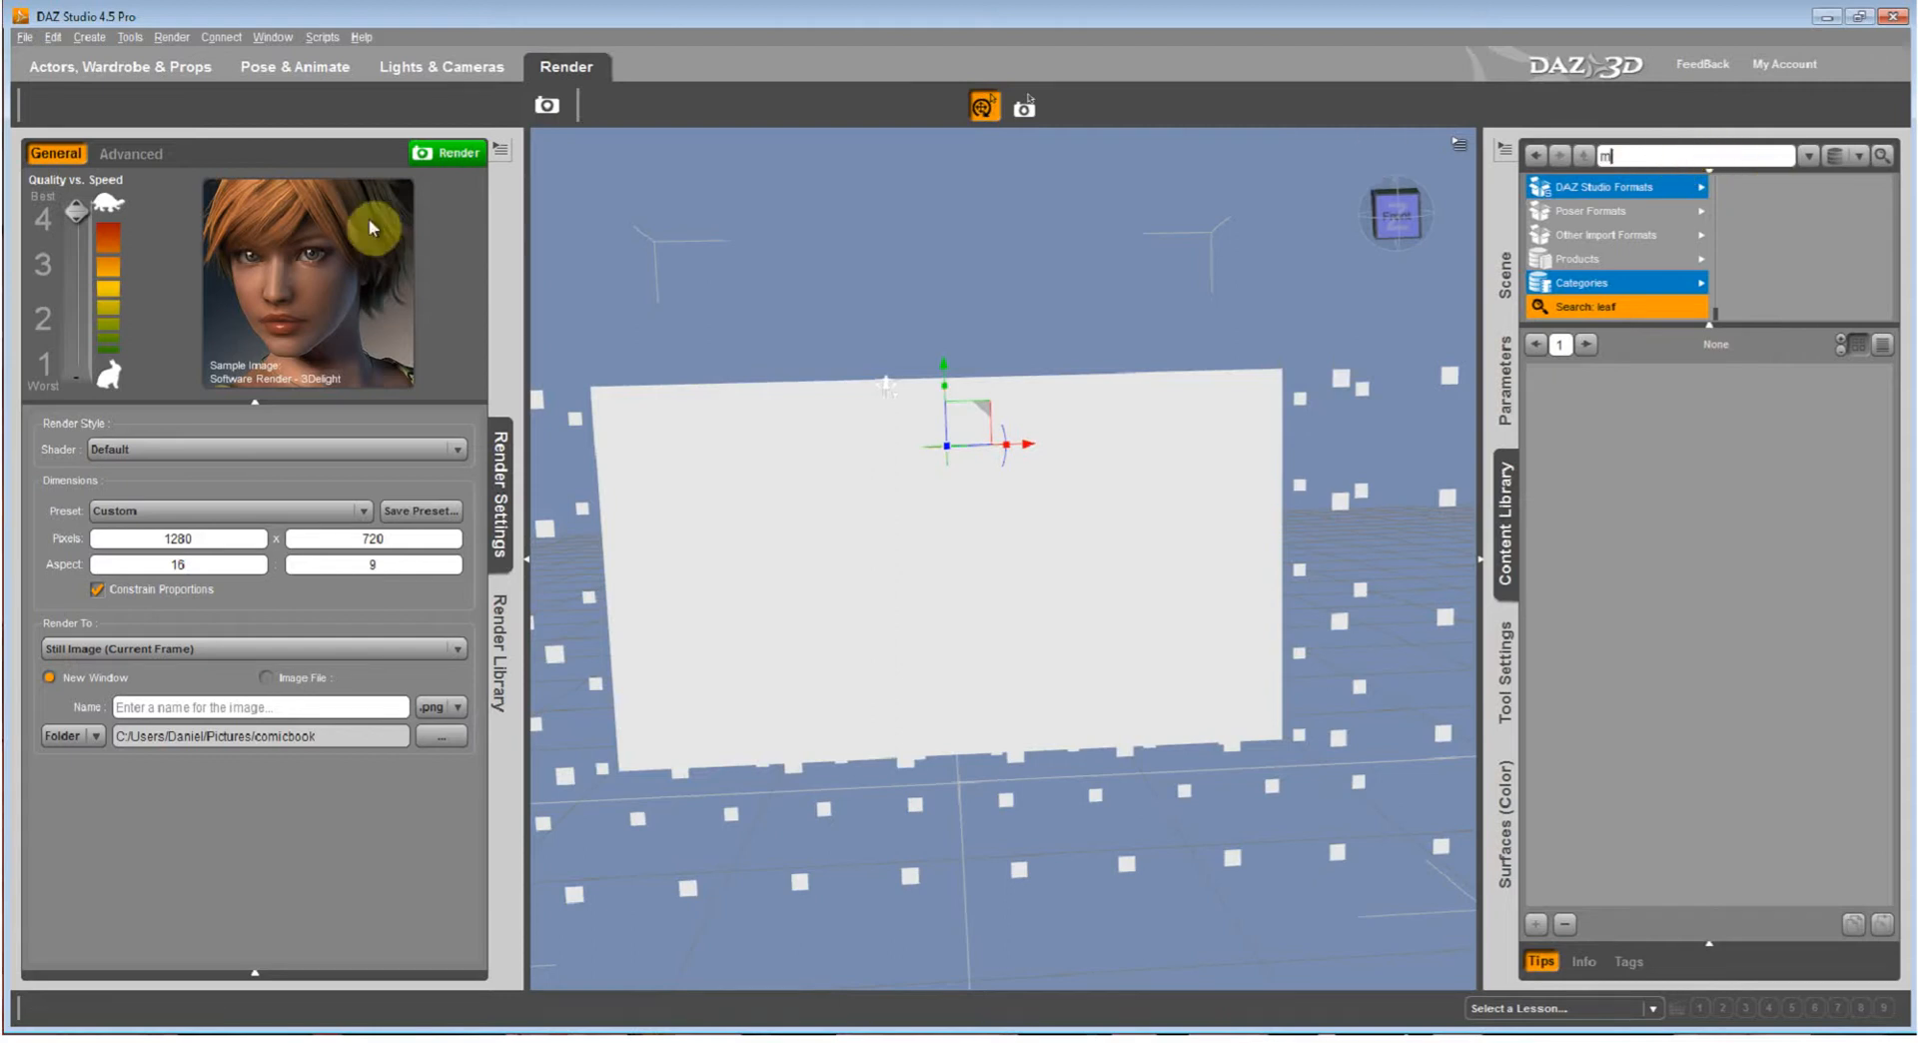
pyautogui.write('aple')
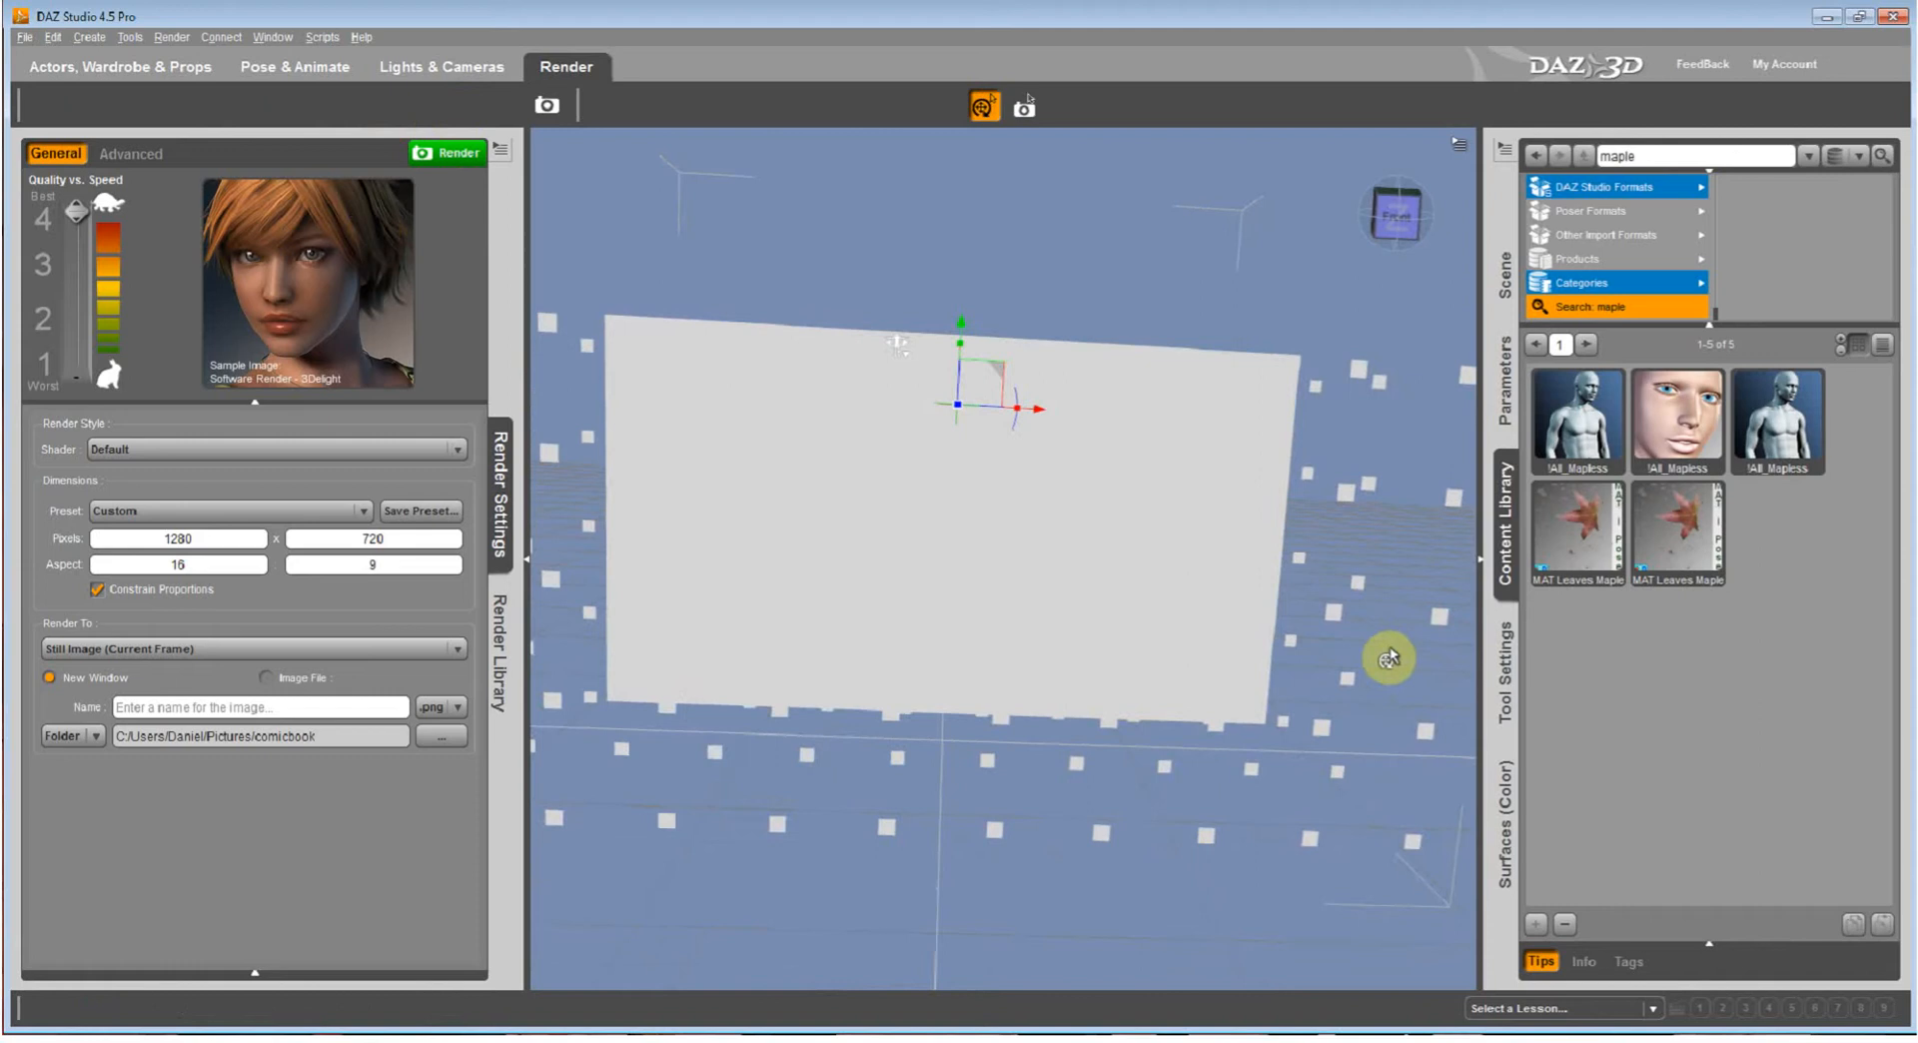
pyautogui.moveTo(1390, 656); pyautogui.dragTo(1612, 614)
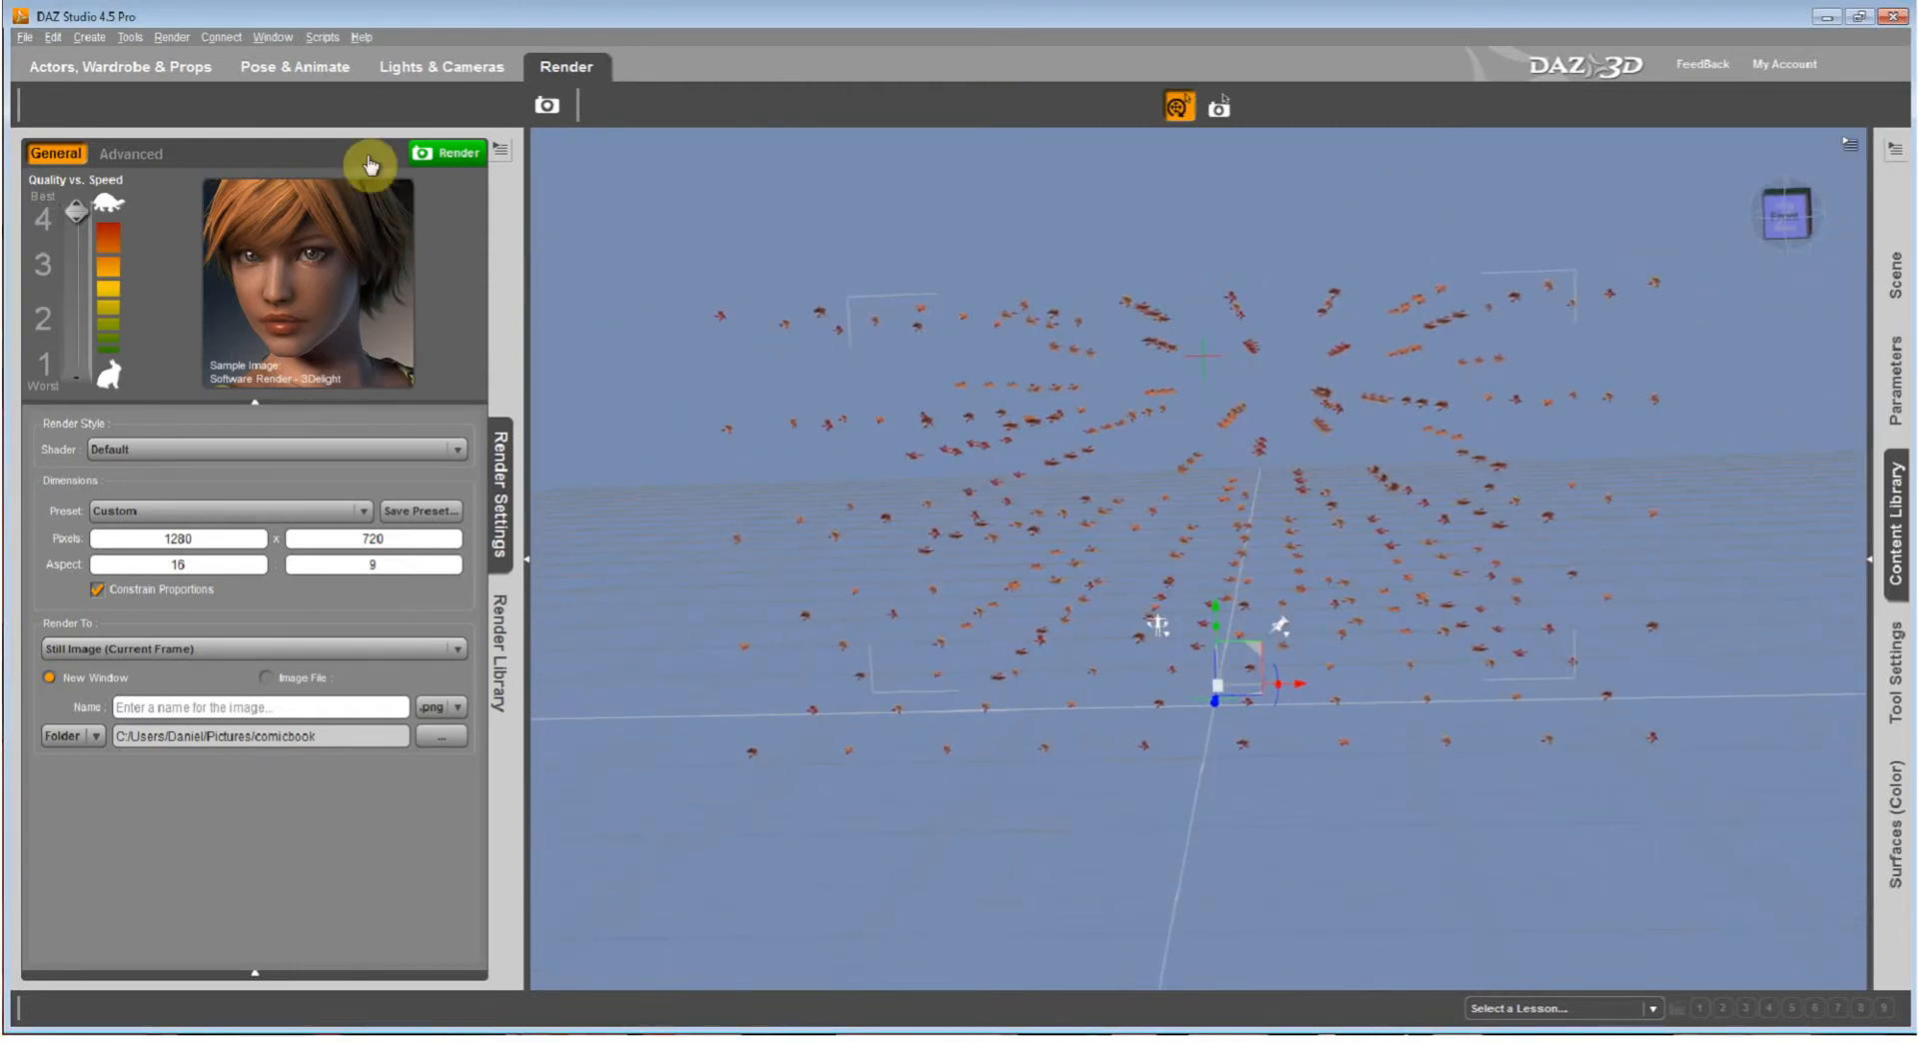
# Apply Snow Maker from Pose & Animate, accept 300 frames, and scrub the falling leaves.
pyautogui.click(294, 66)
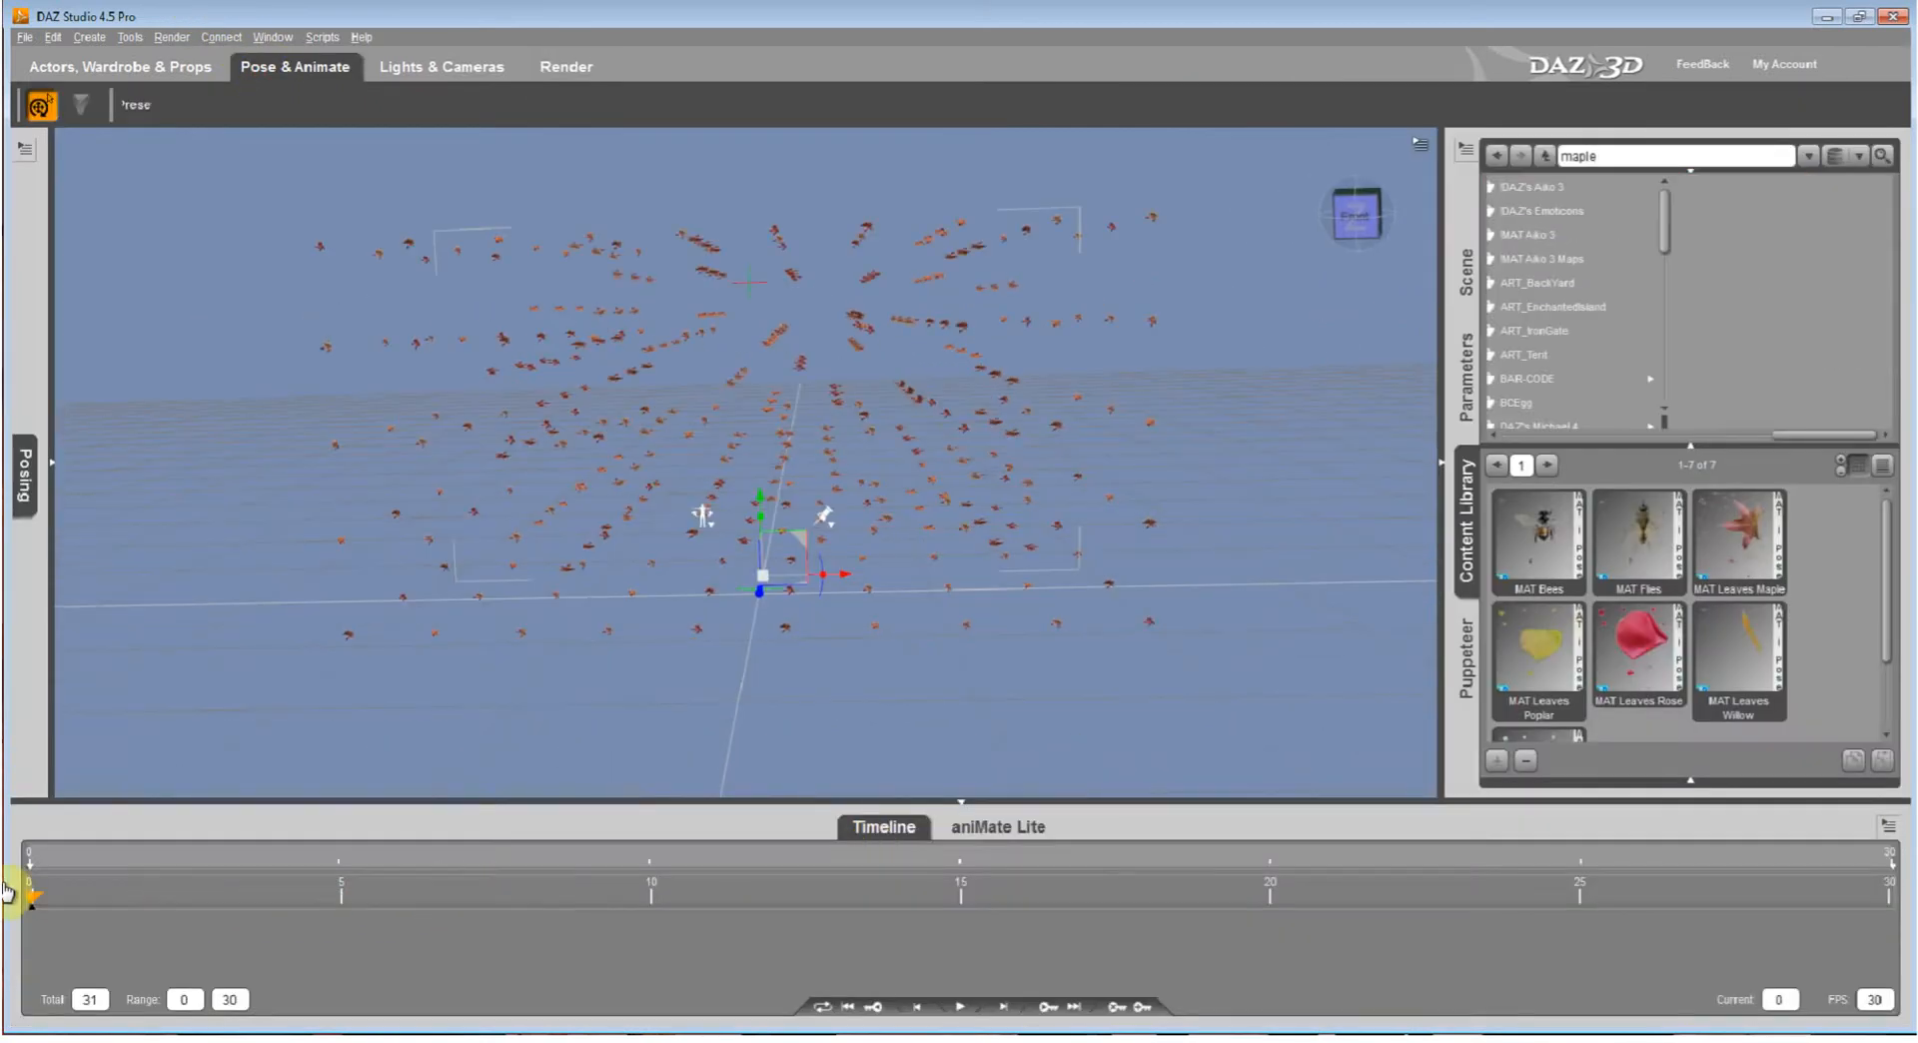
pyautogui.write('sn')
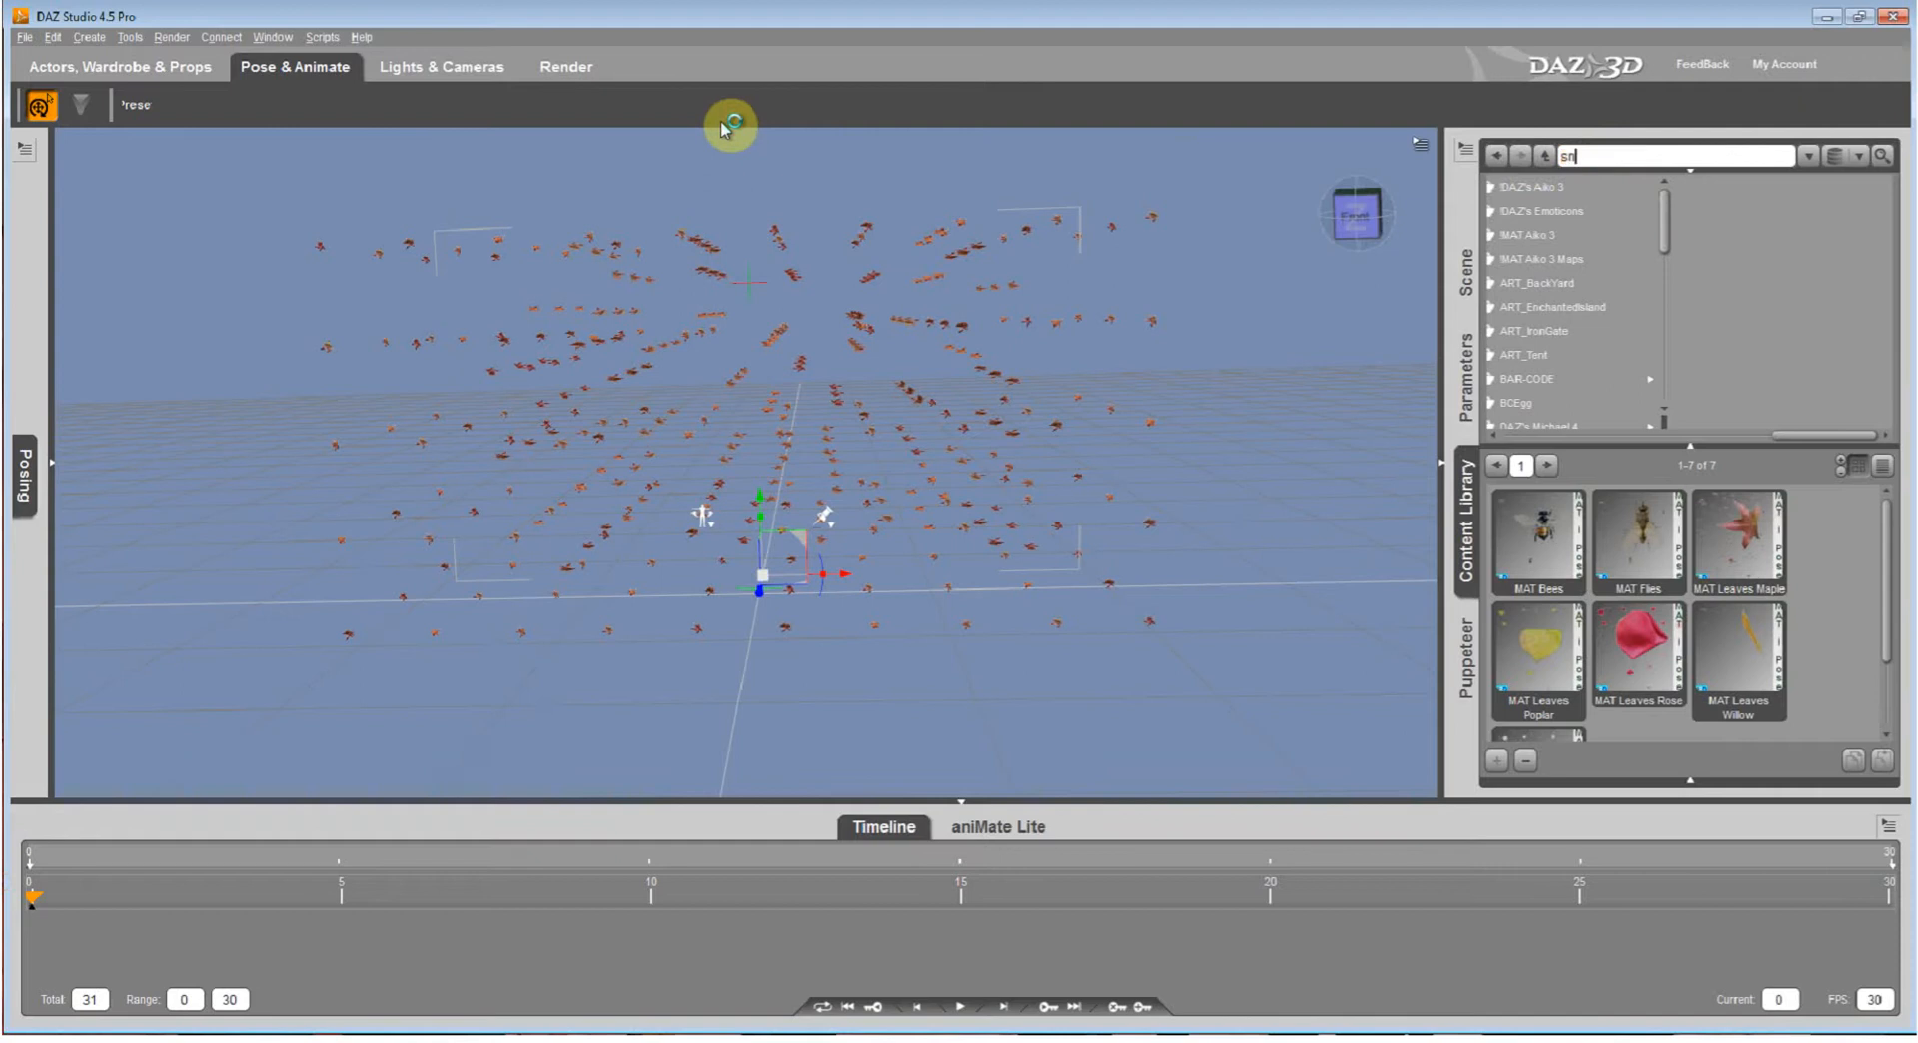
pyautogui.write('snow')
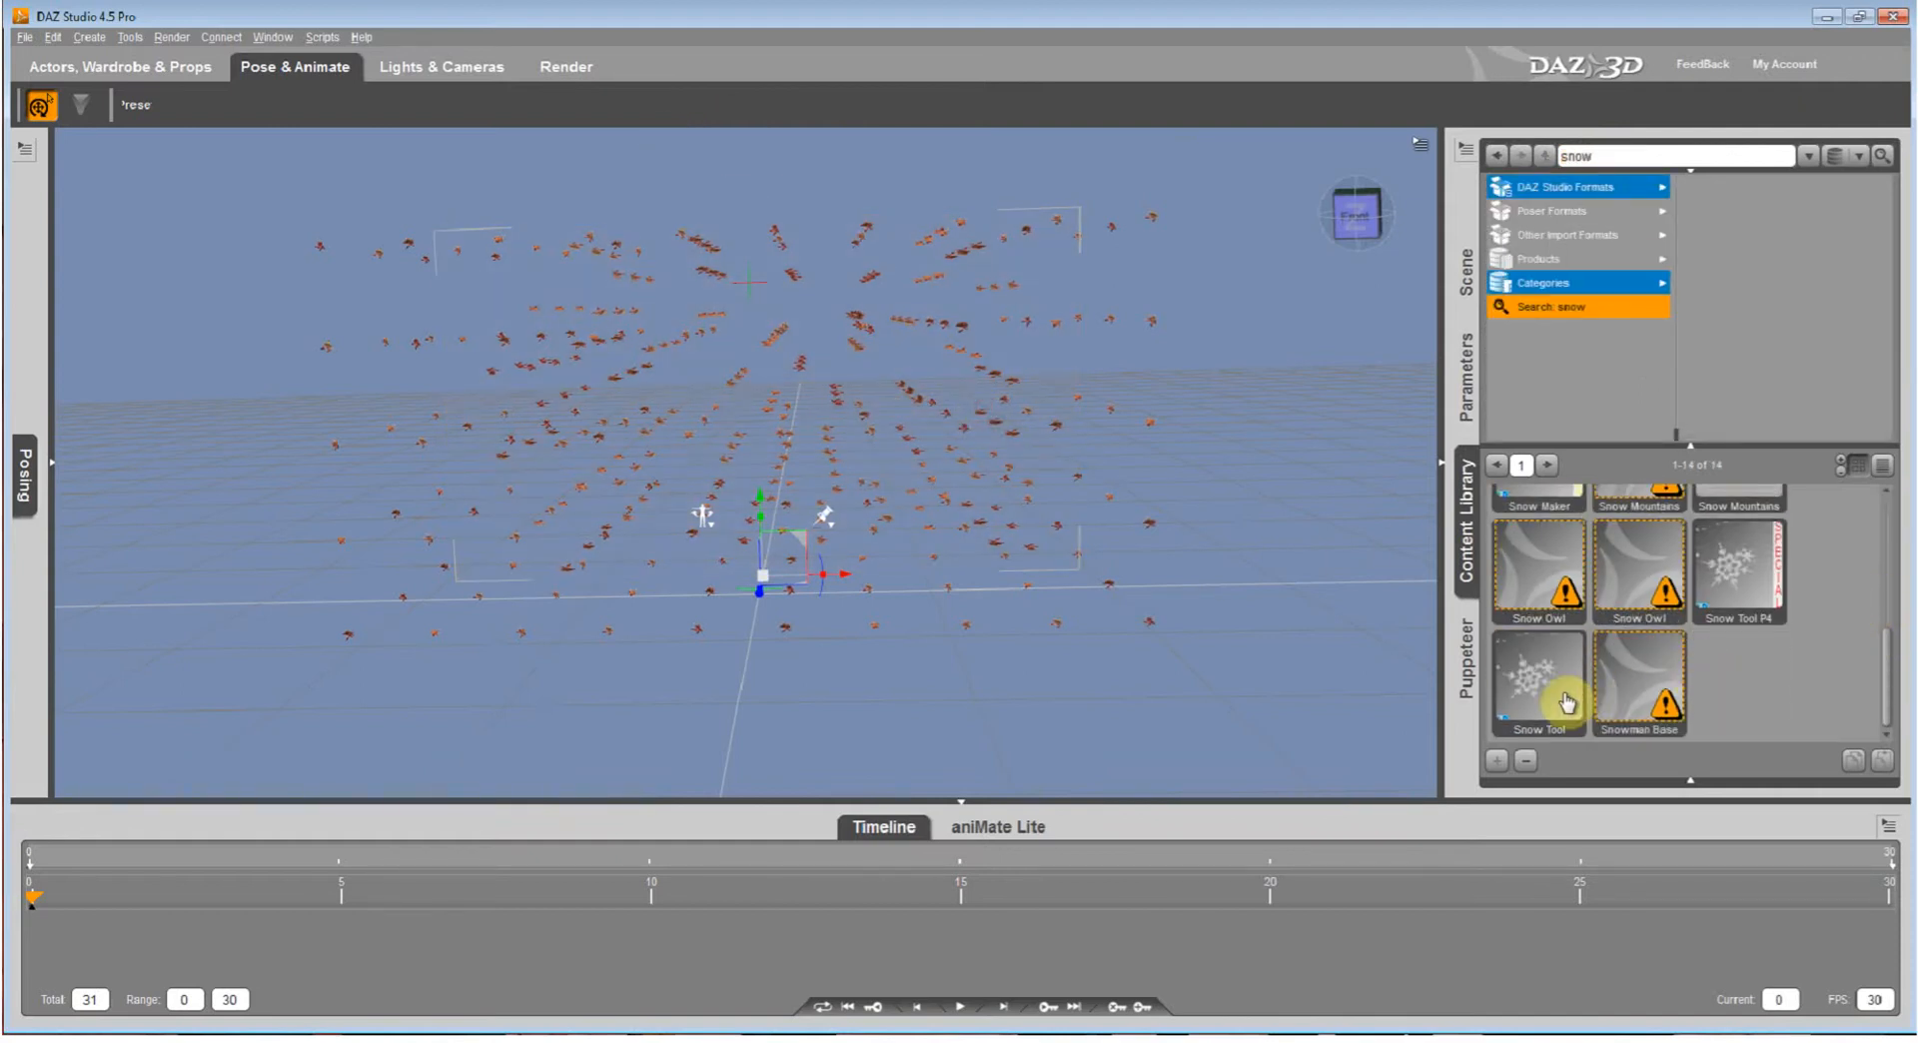
pyautogui.scroll(-3)
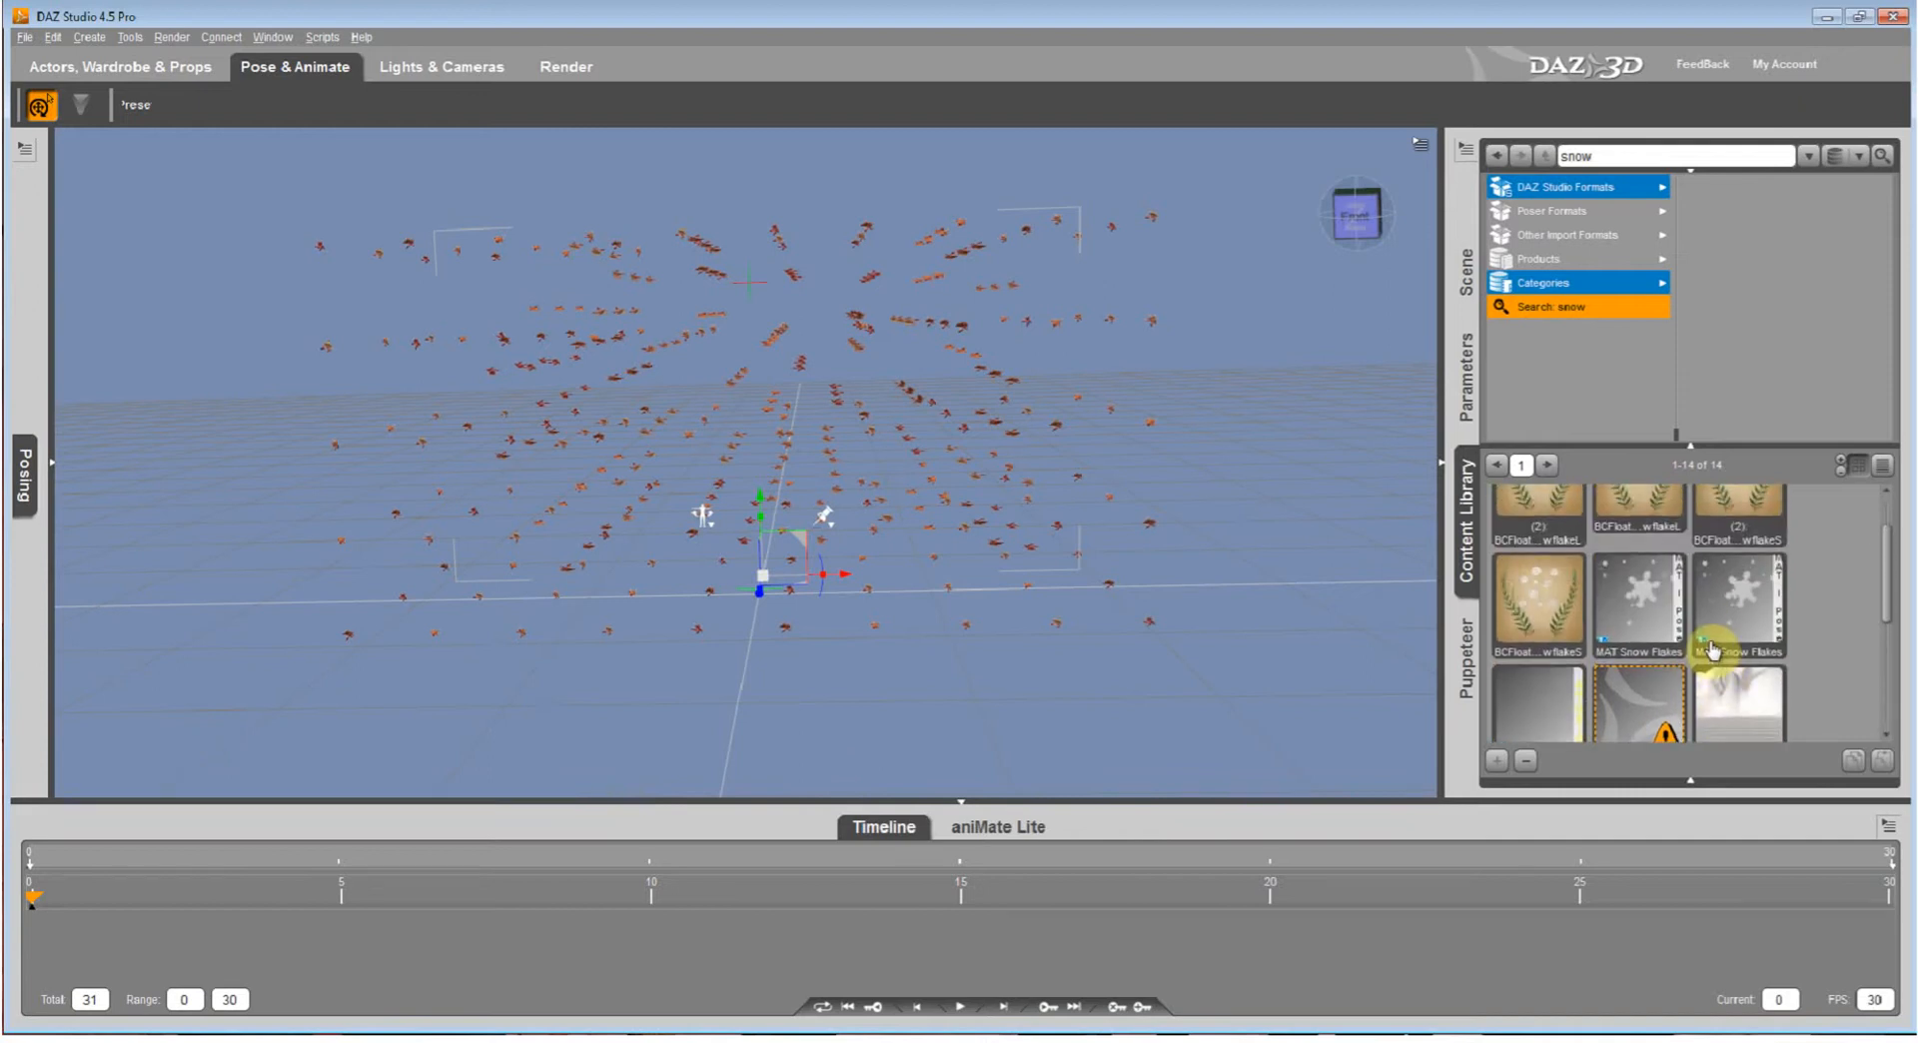
pyautogui.scroll(-3)
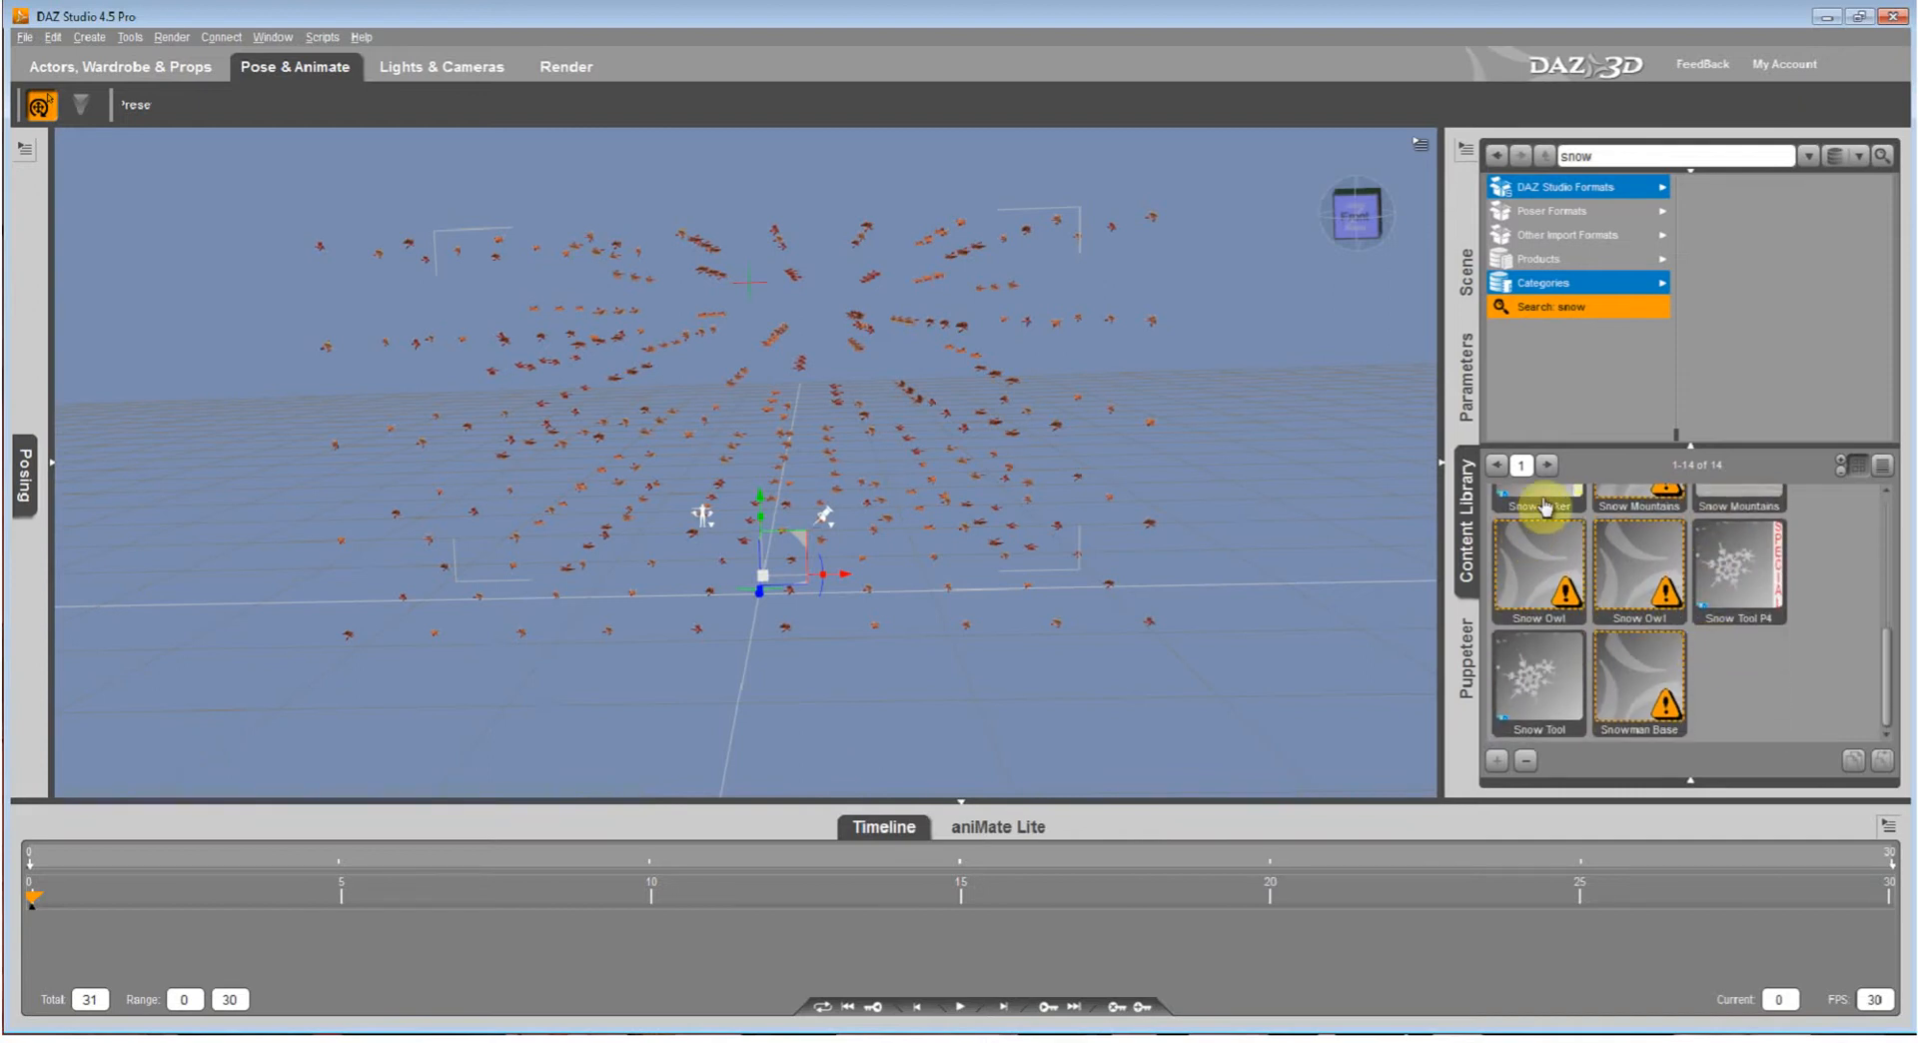
pyautogui.doubleClick(1538, 495)
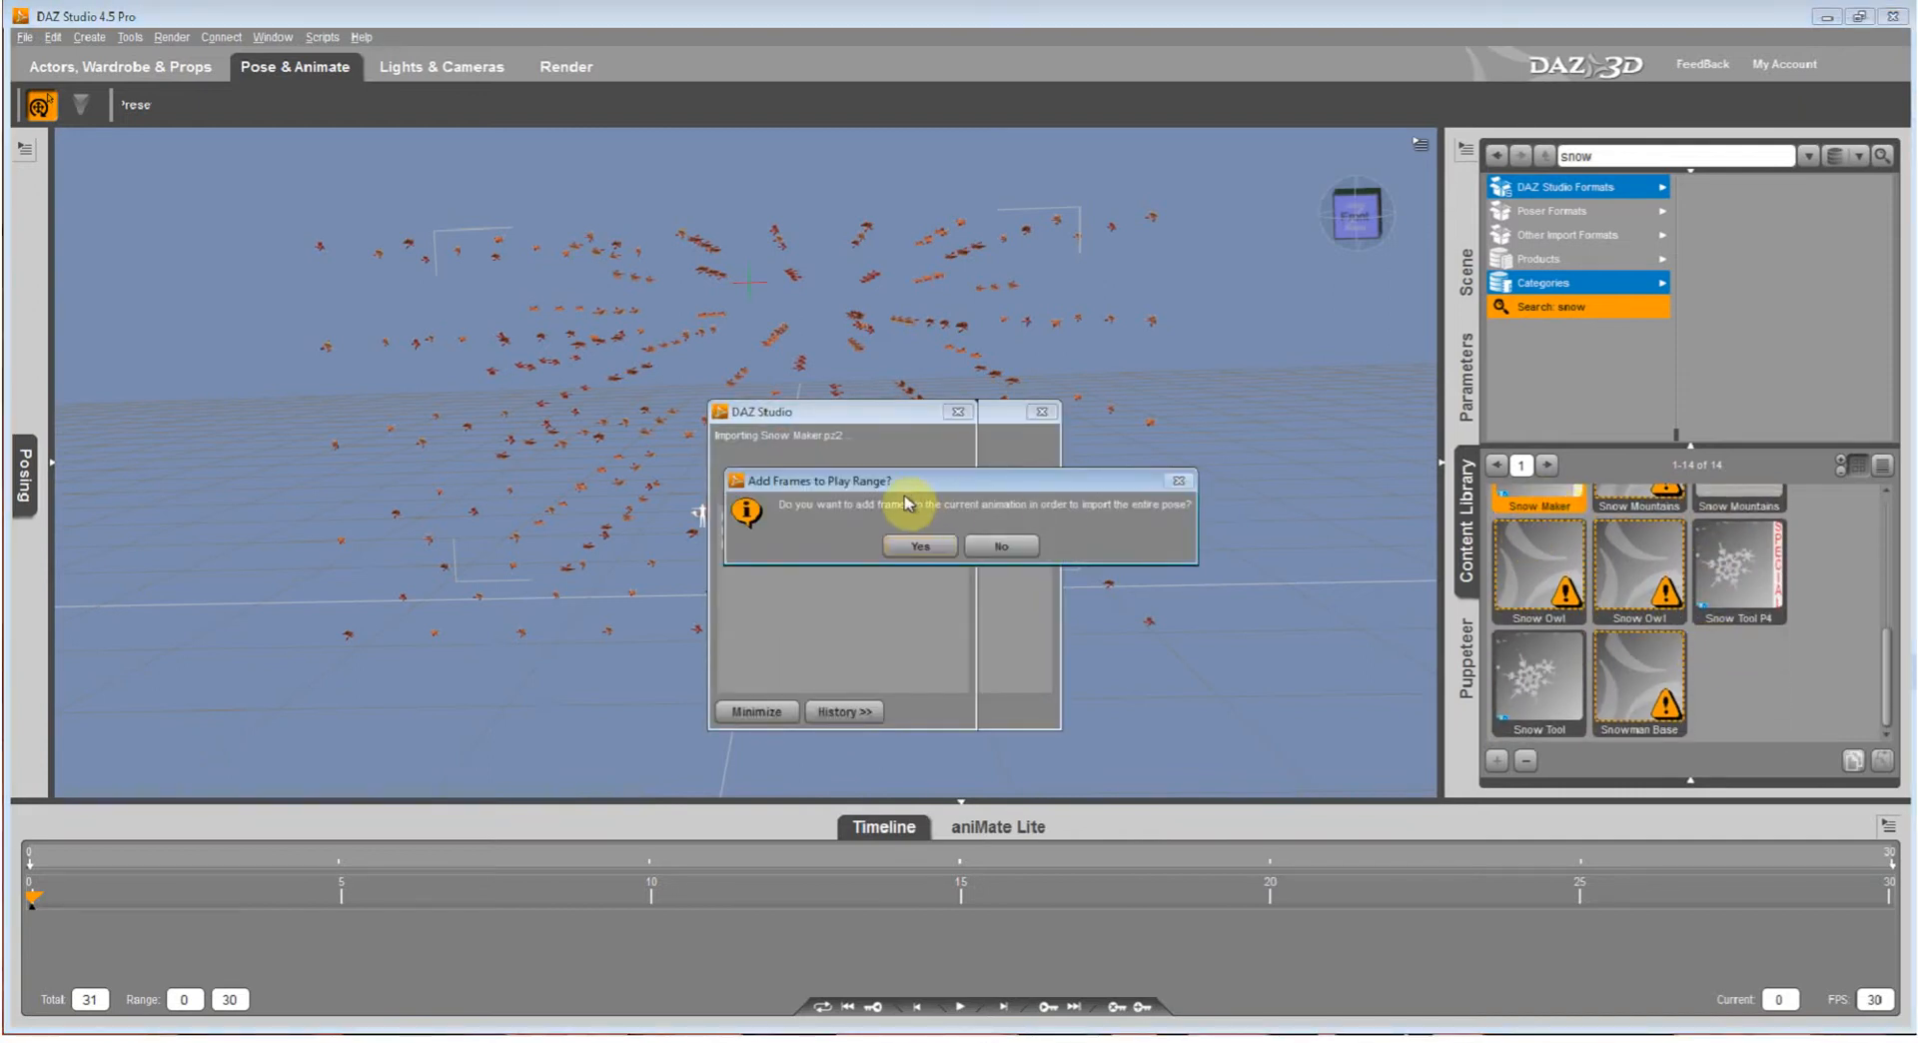
pyautogui.click(919, 546)
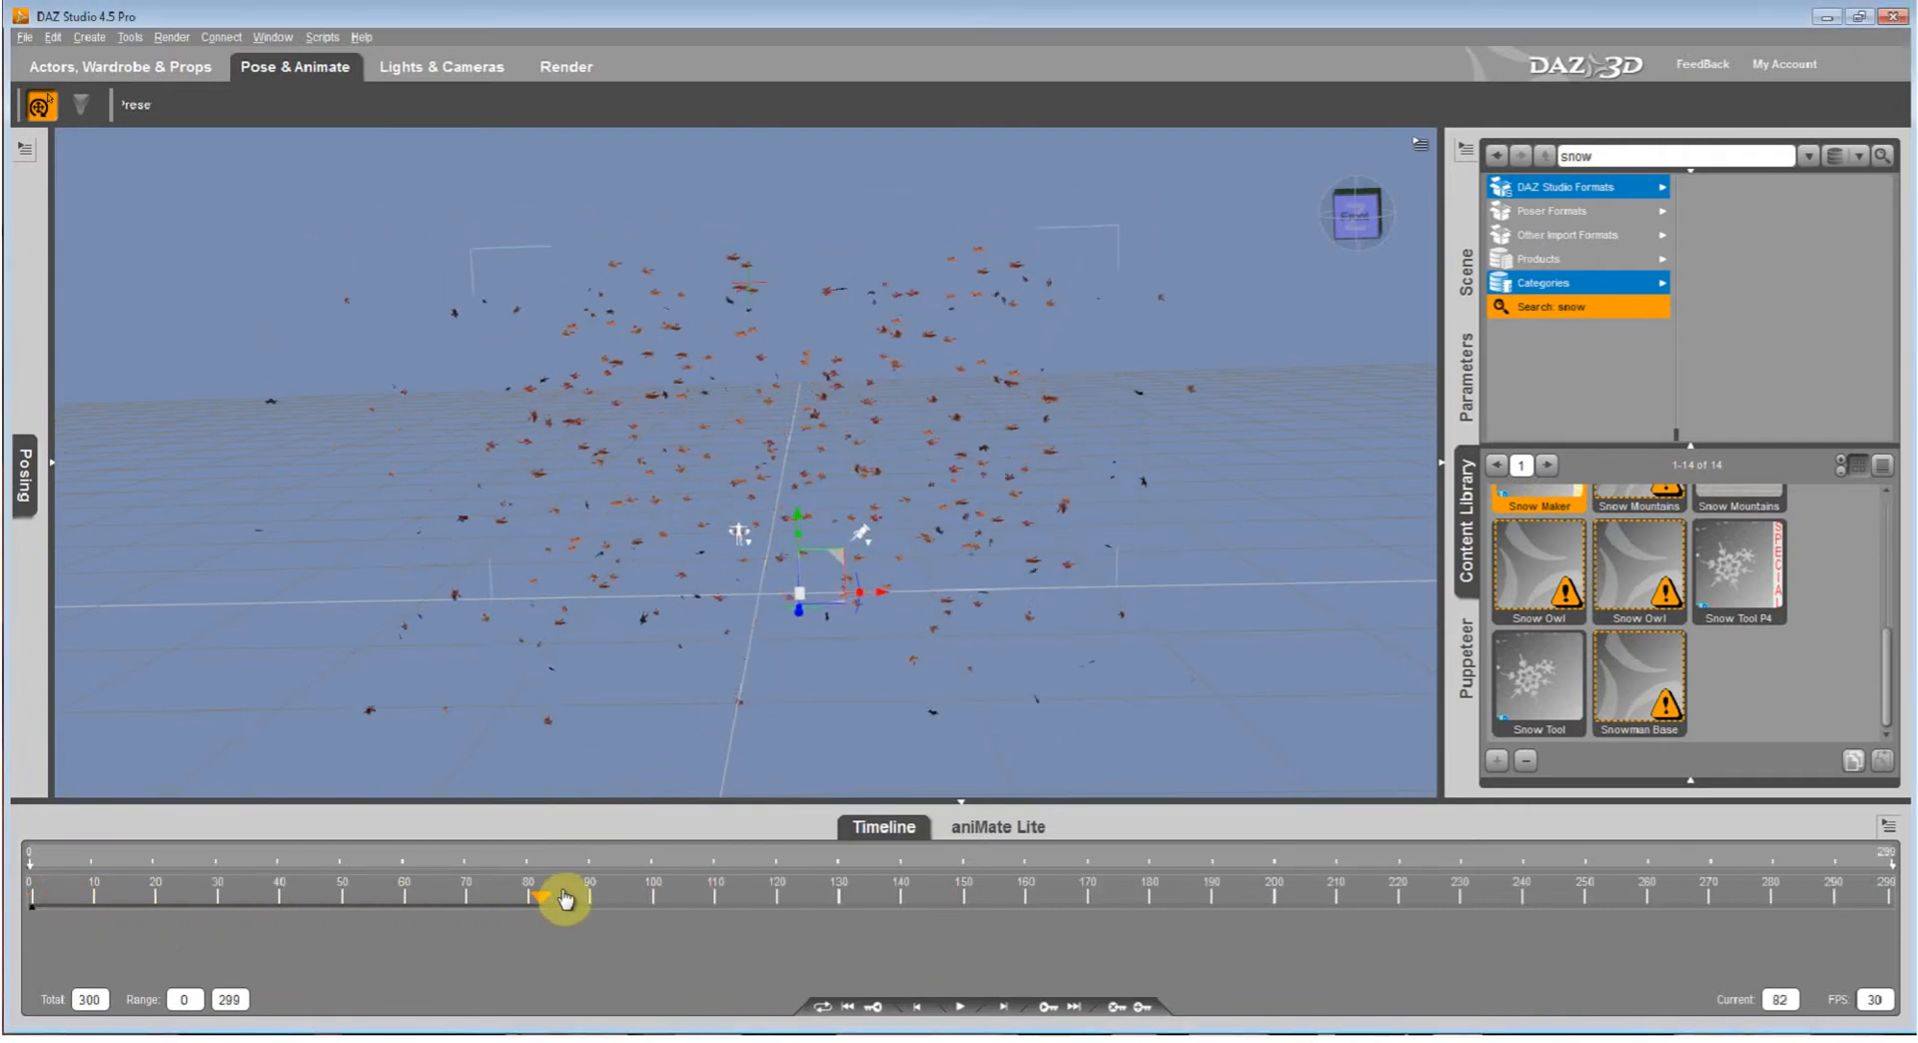
pyautogui.moveTo(562, 896); pyautogui.dragTo(1009, 897)
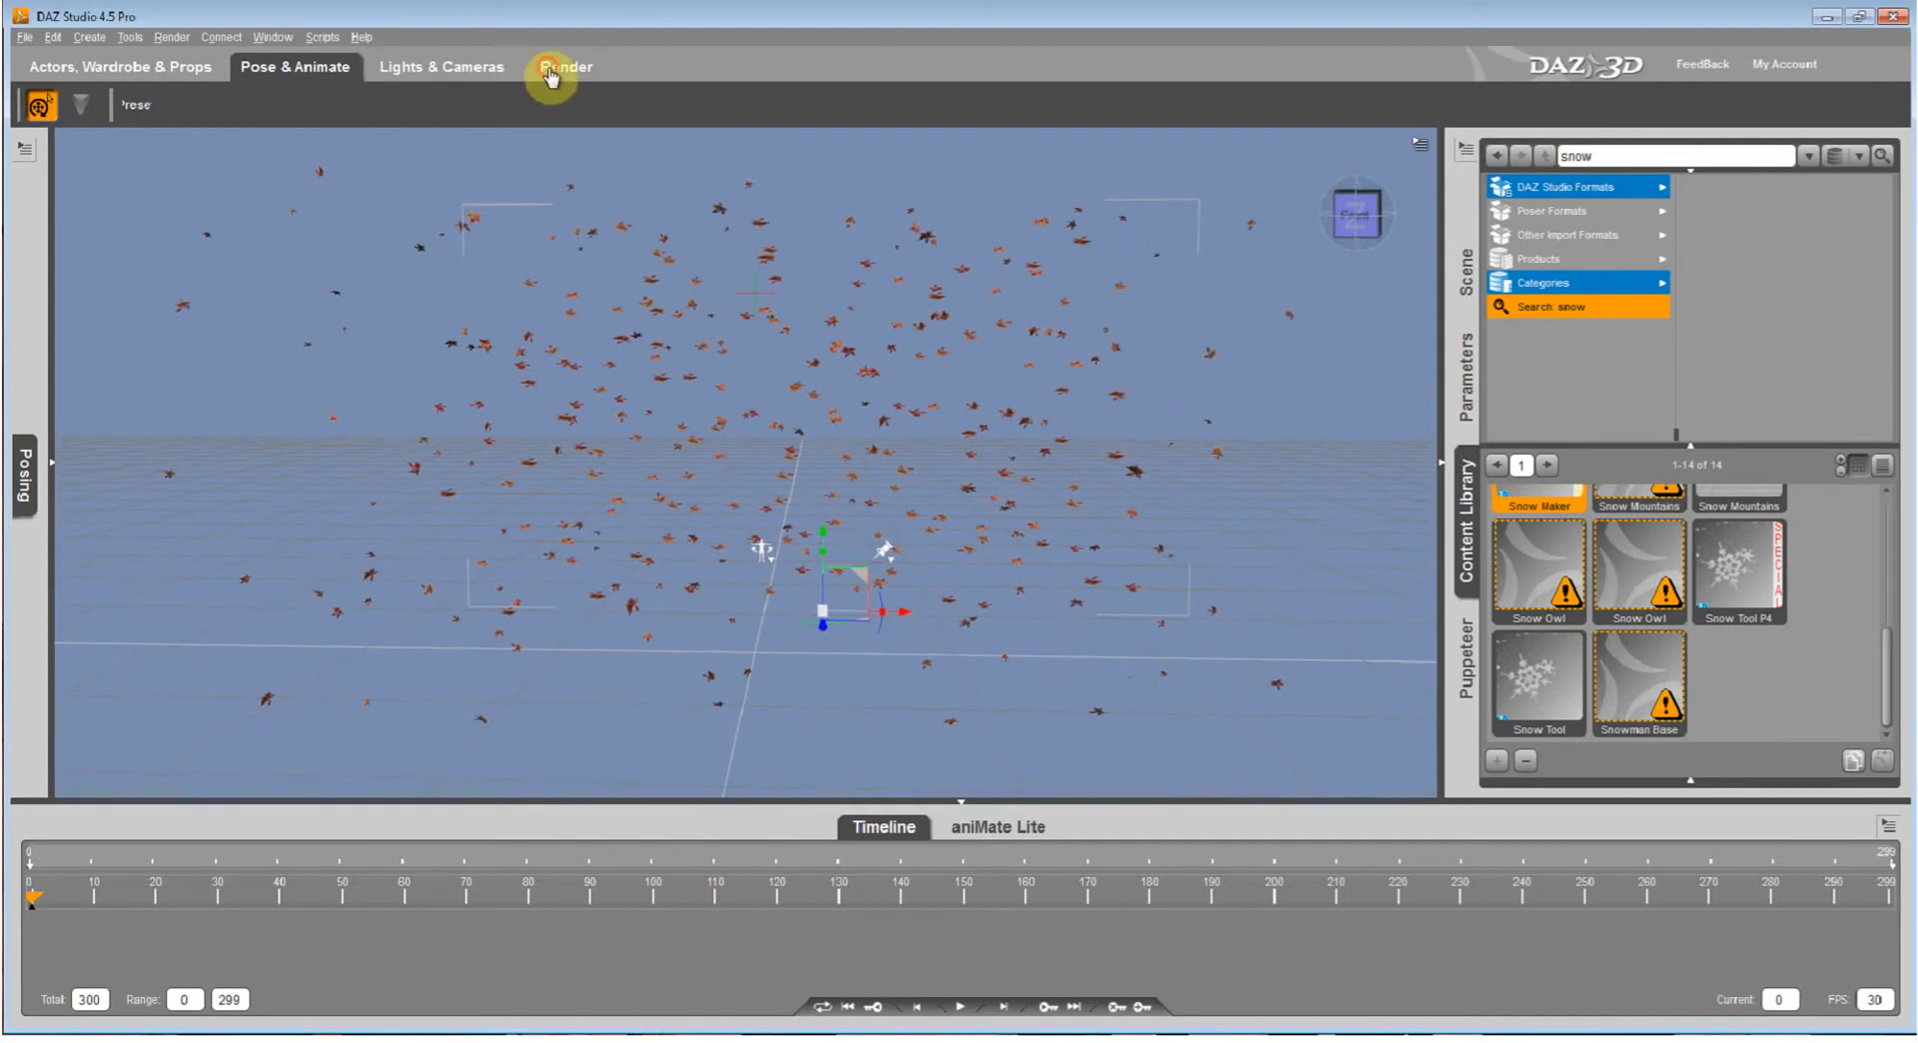
# Set Render To to Image Series in the Render tab.
pyautogui.click(565, 66)
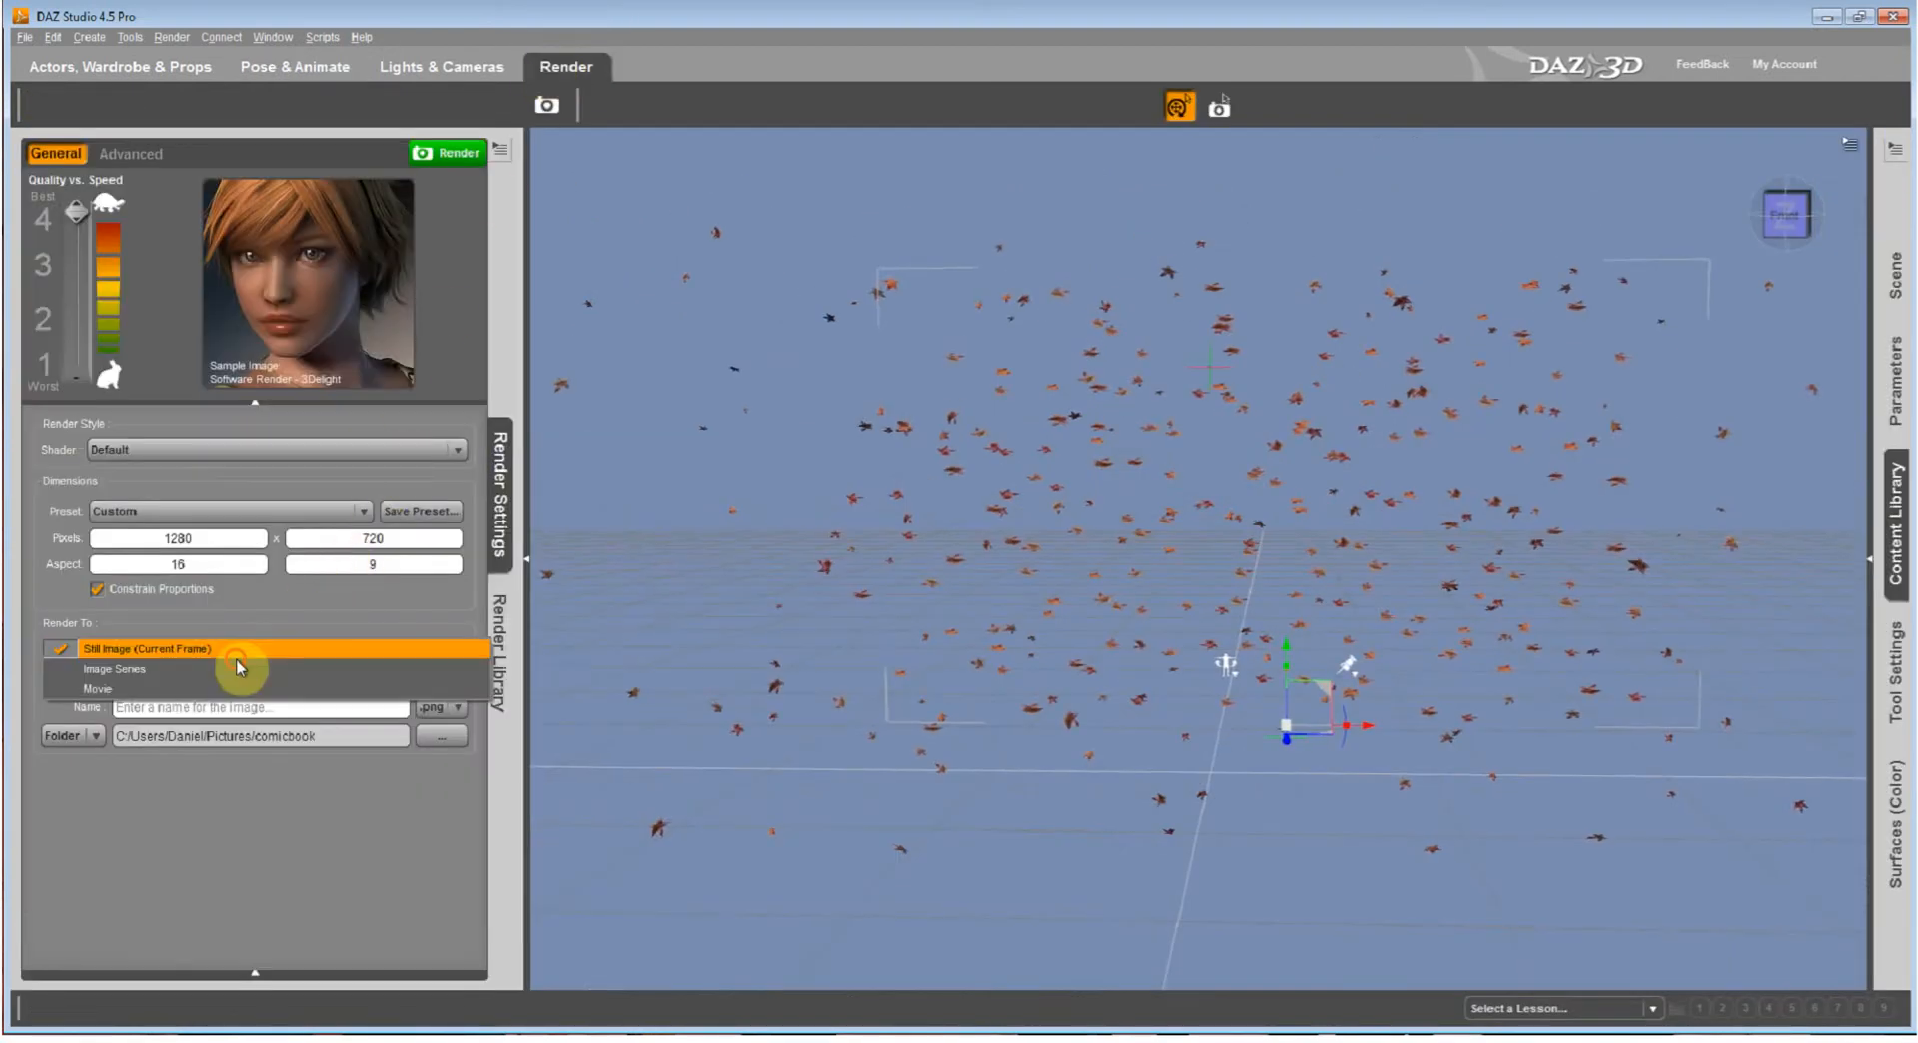
pyautogui.click(115, 668)
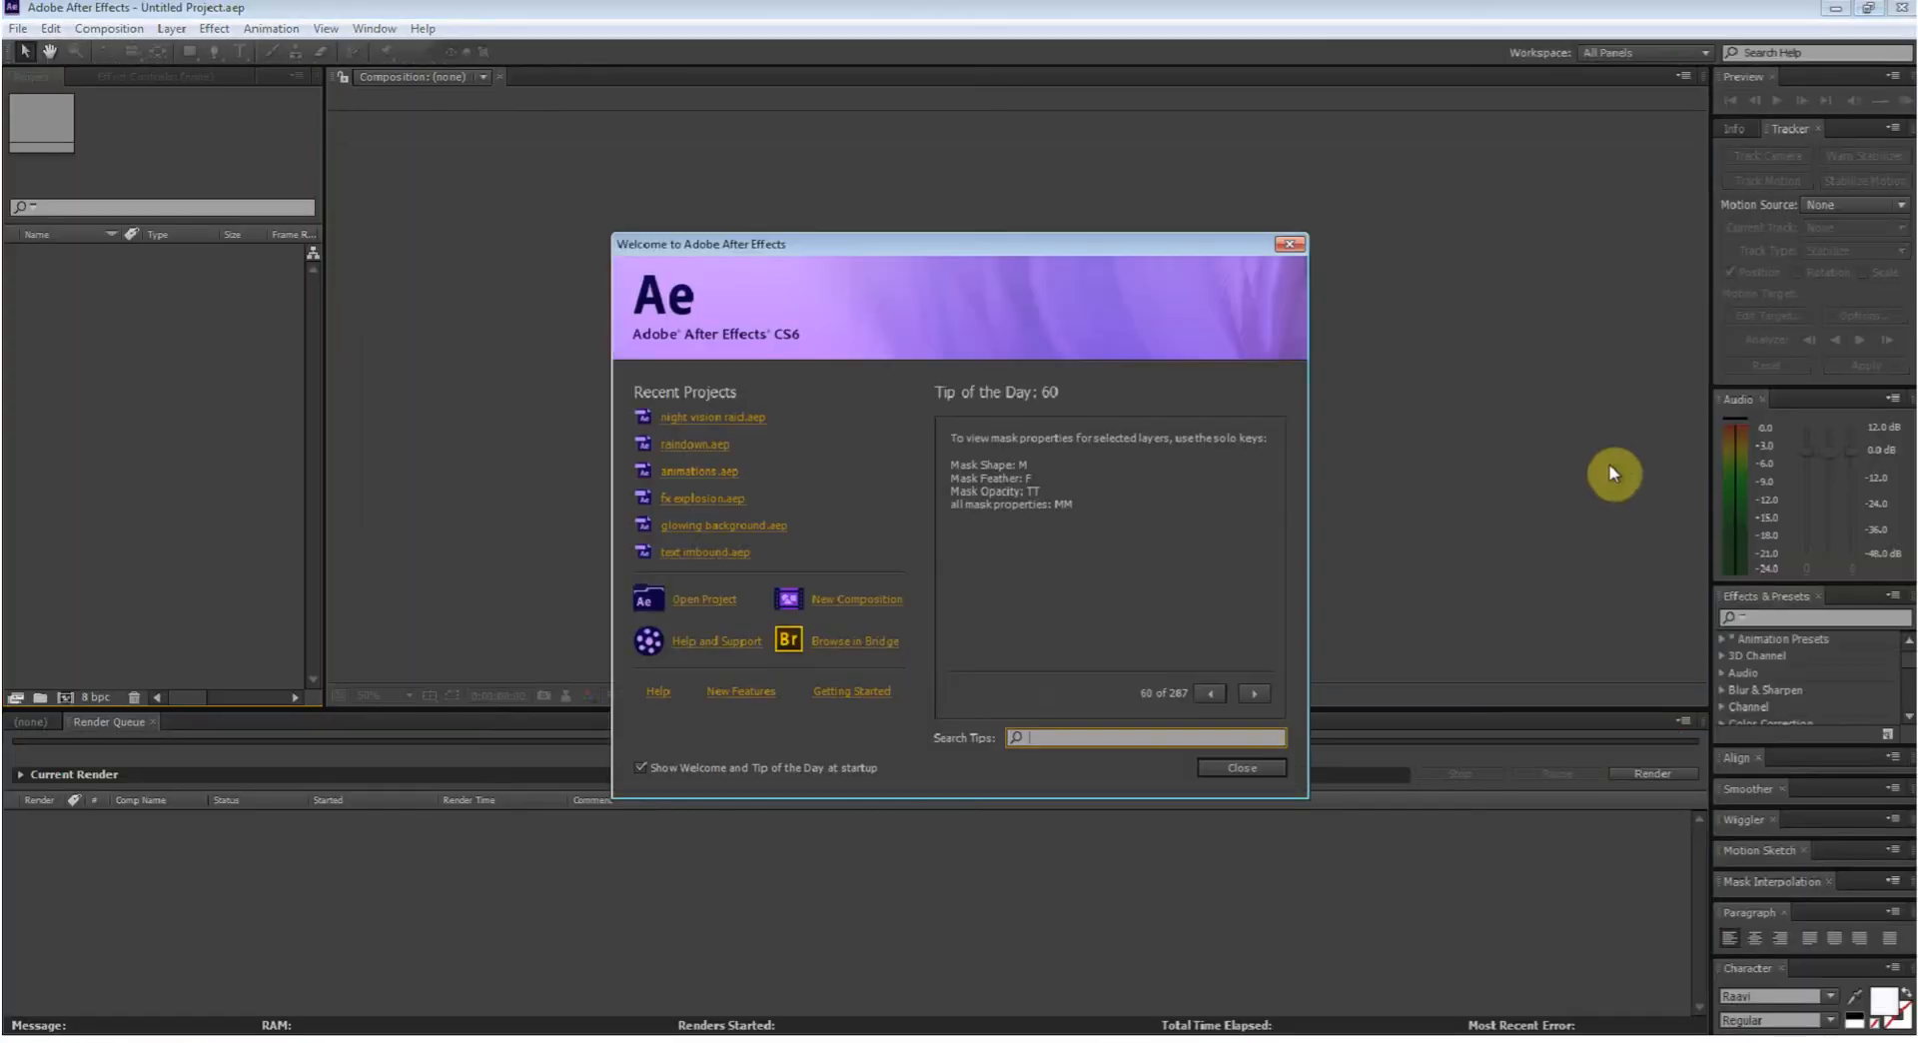
# Close the After Effects welcome screen.
pyautogui.click(1238, 768)
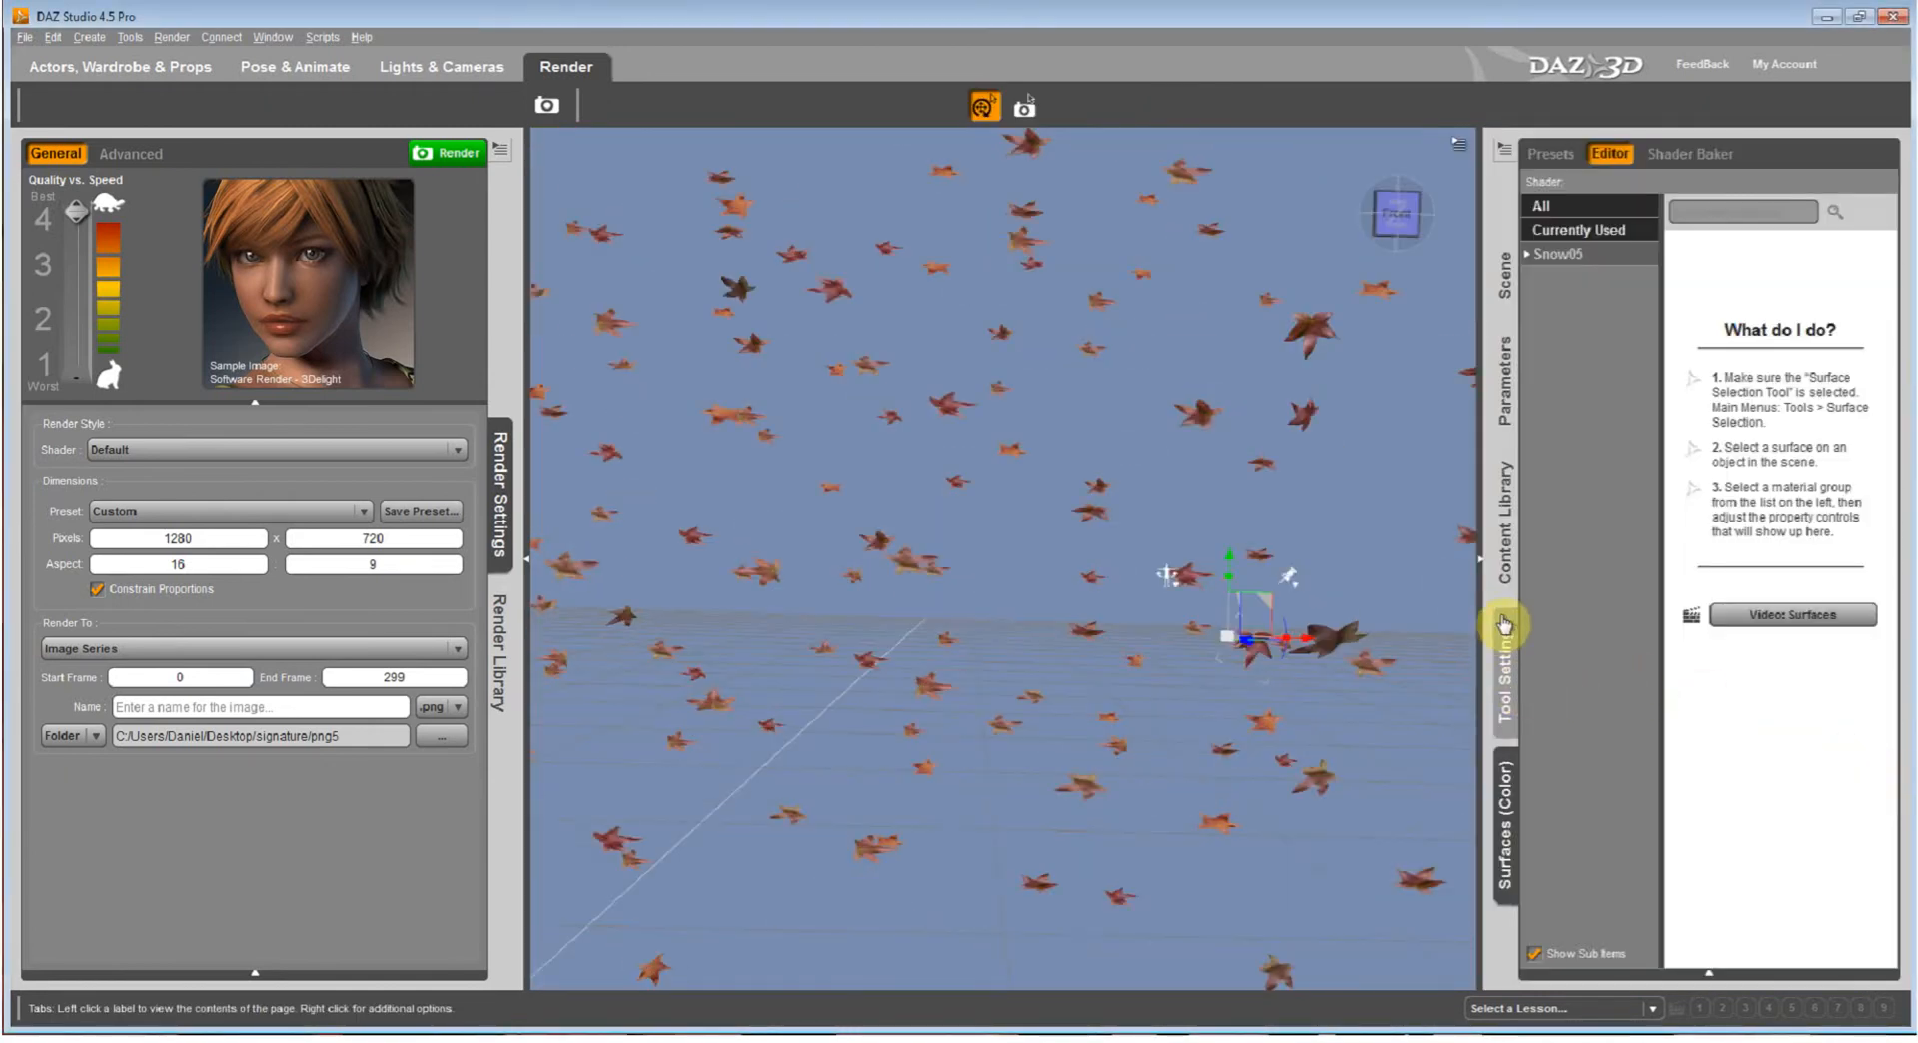
# Expand Snow05 > Back1 in the Surfaces editor and review its properties.
pyautogui.click(1559, 255)
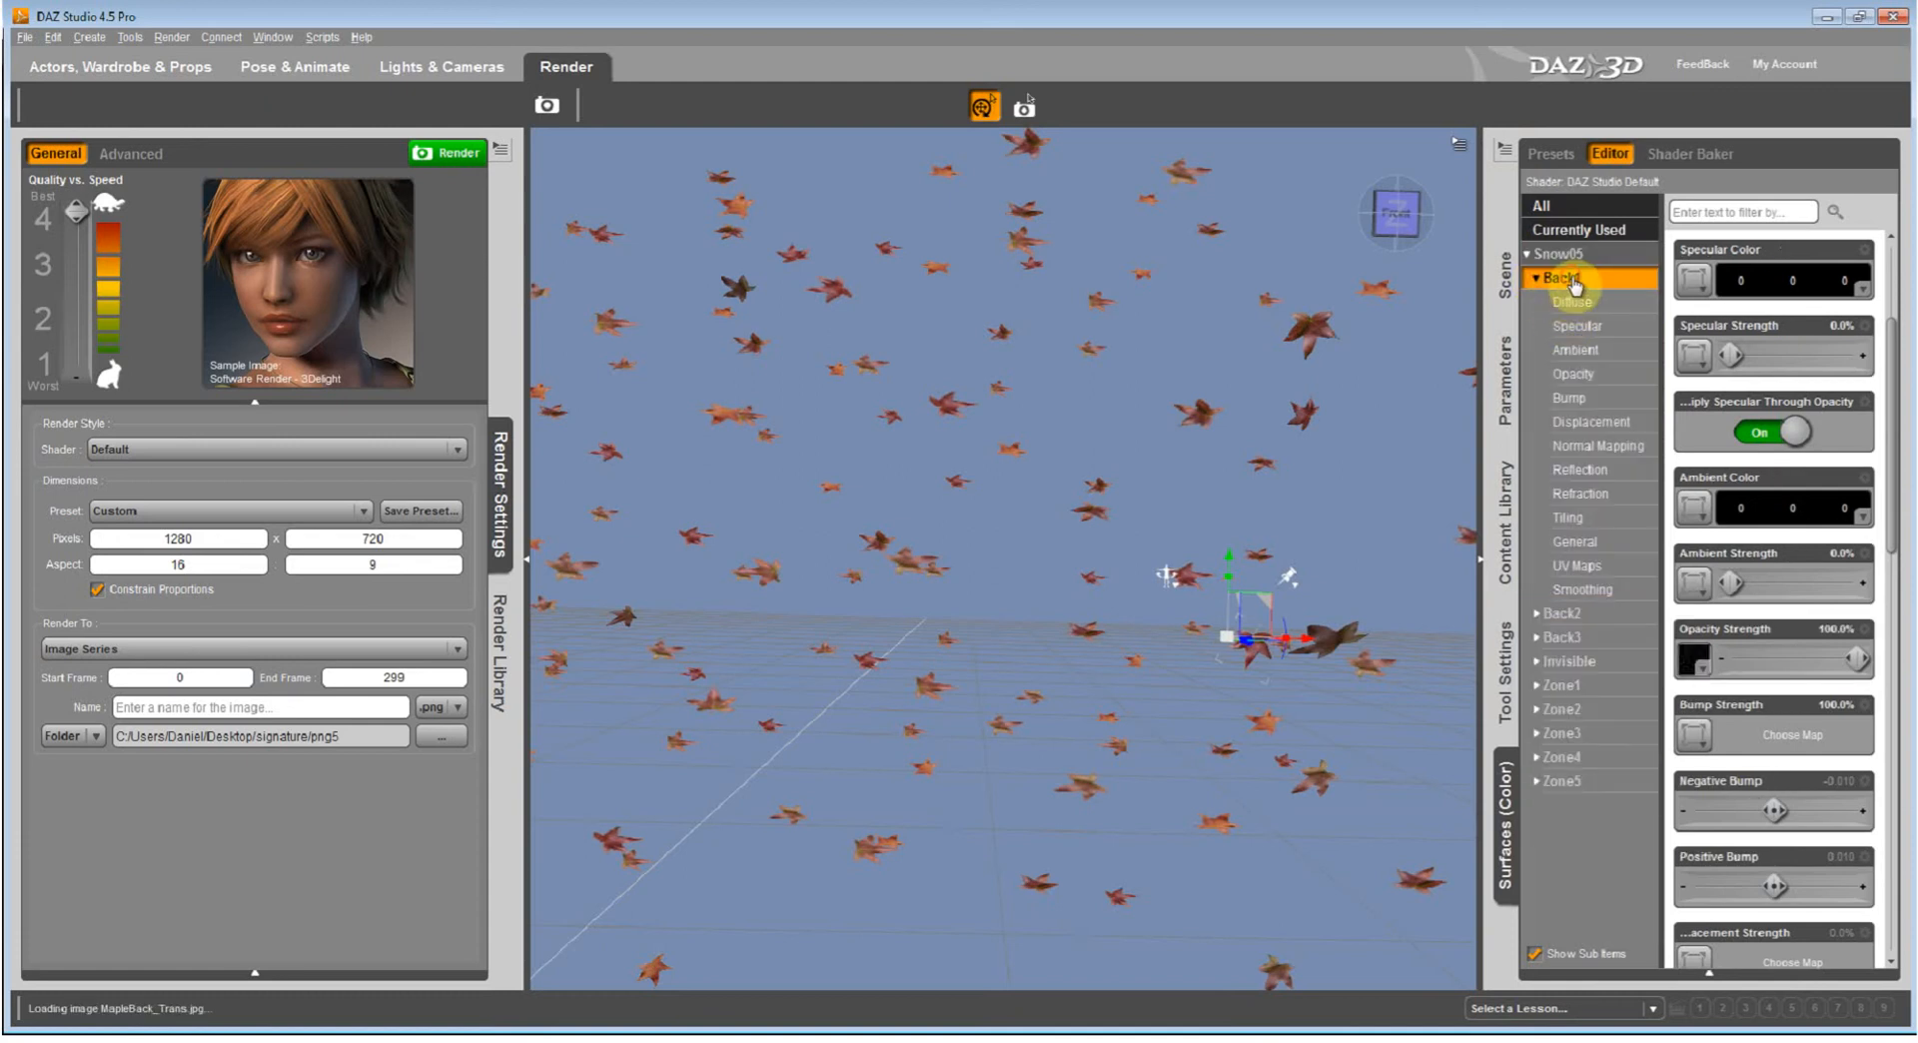
pyautogui.click(1693, 660)
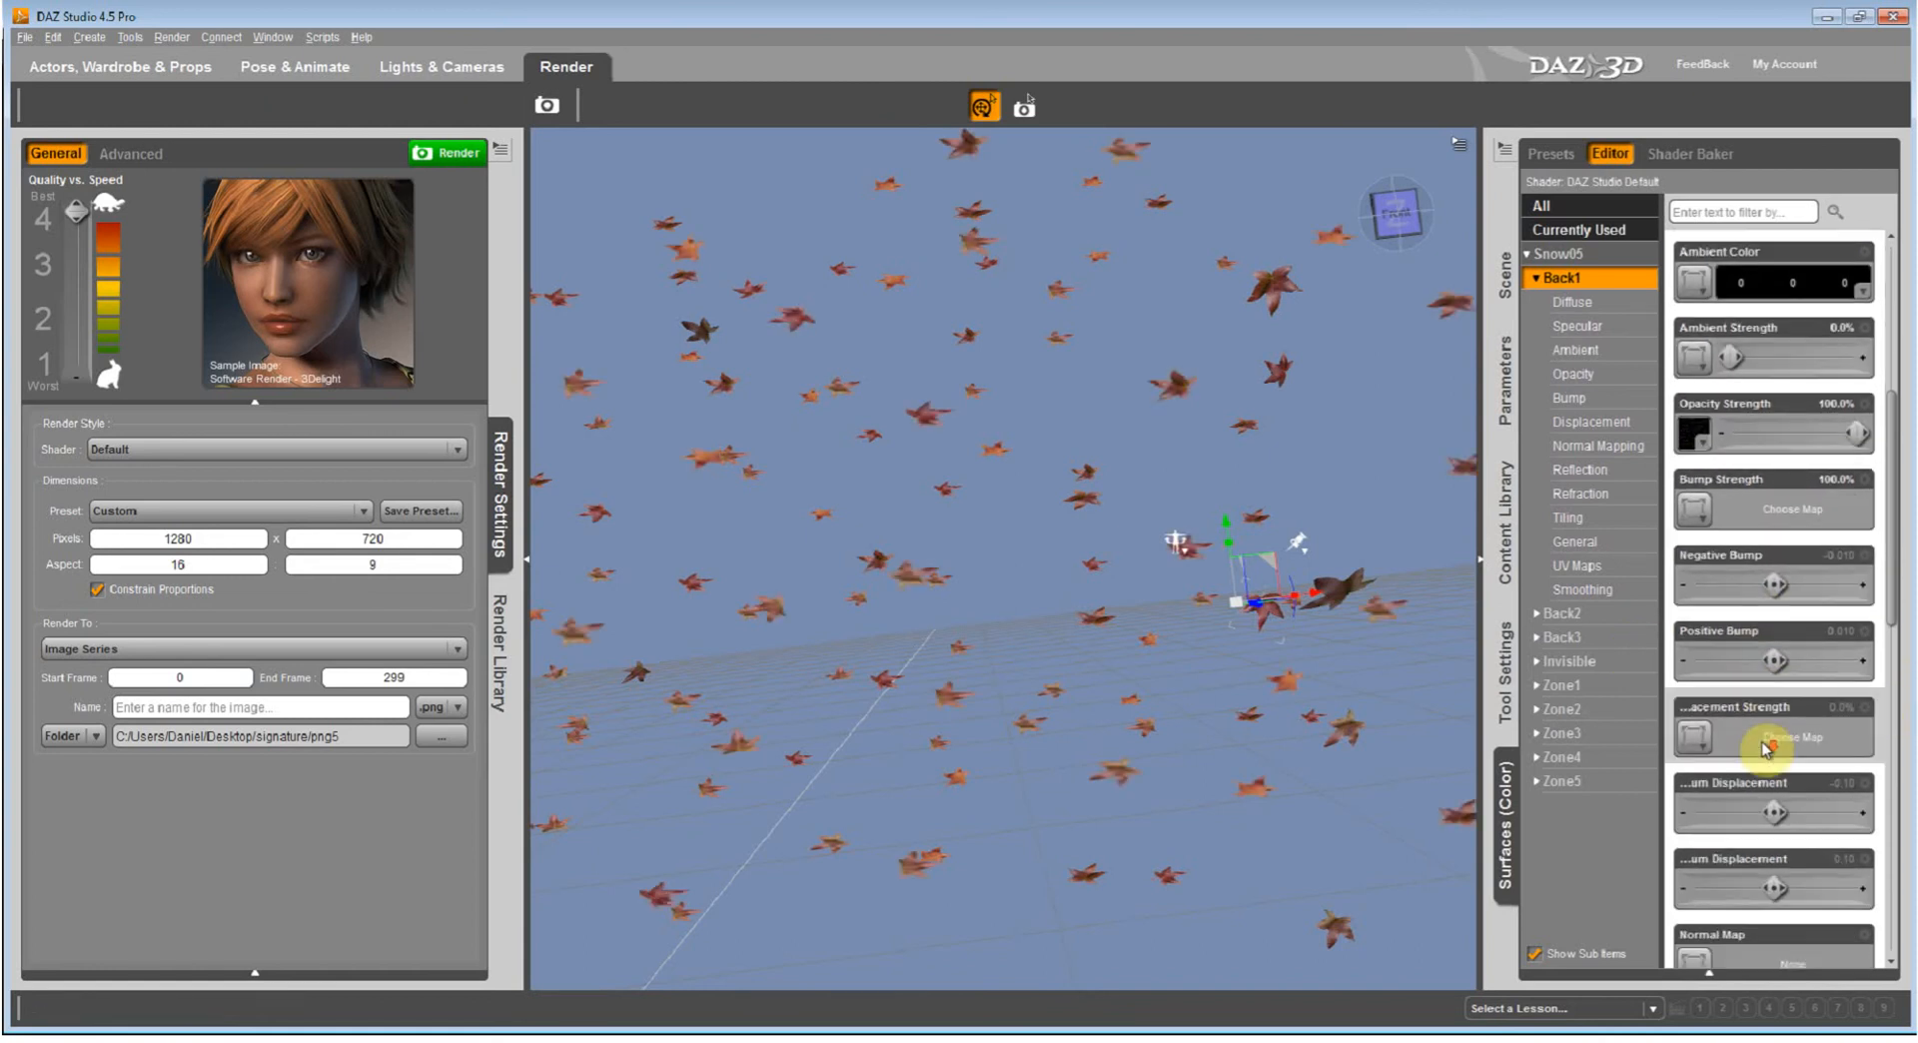
pyautogui.scroll(-3)
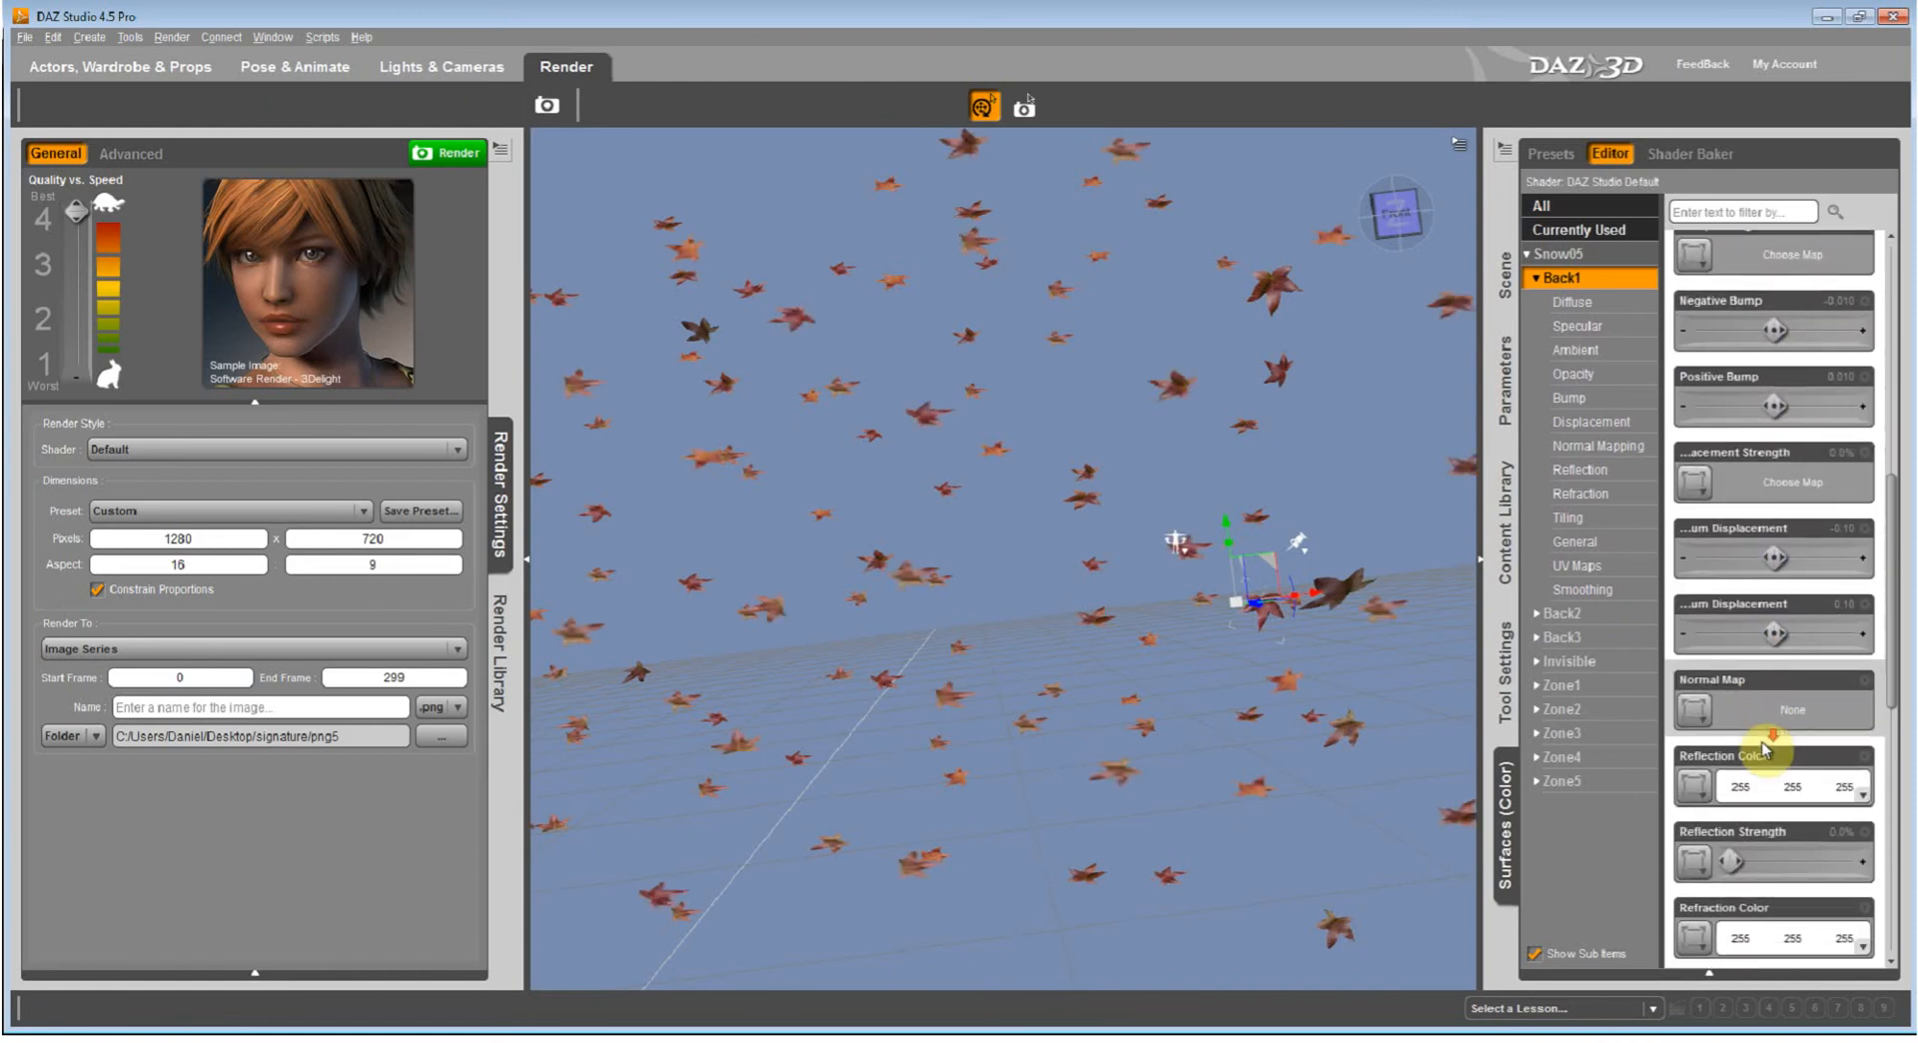
pyautogui.scroll(-3)
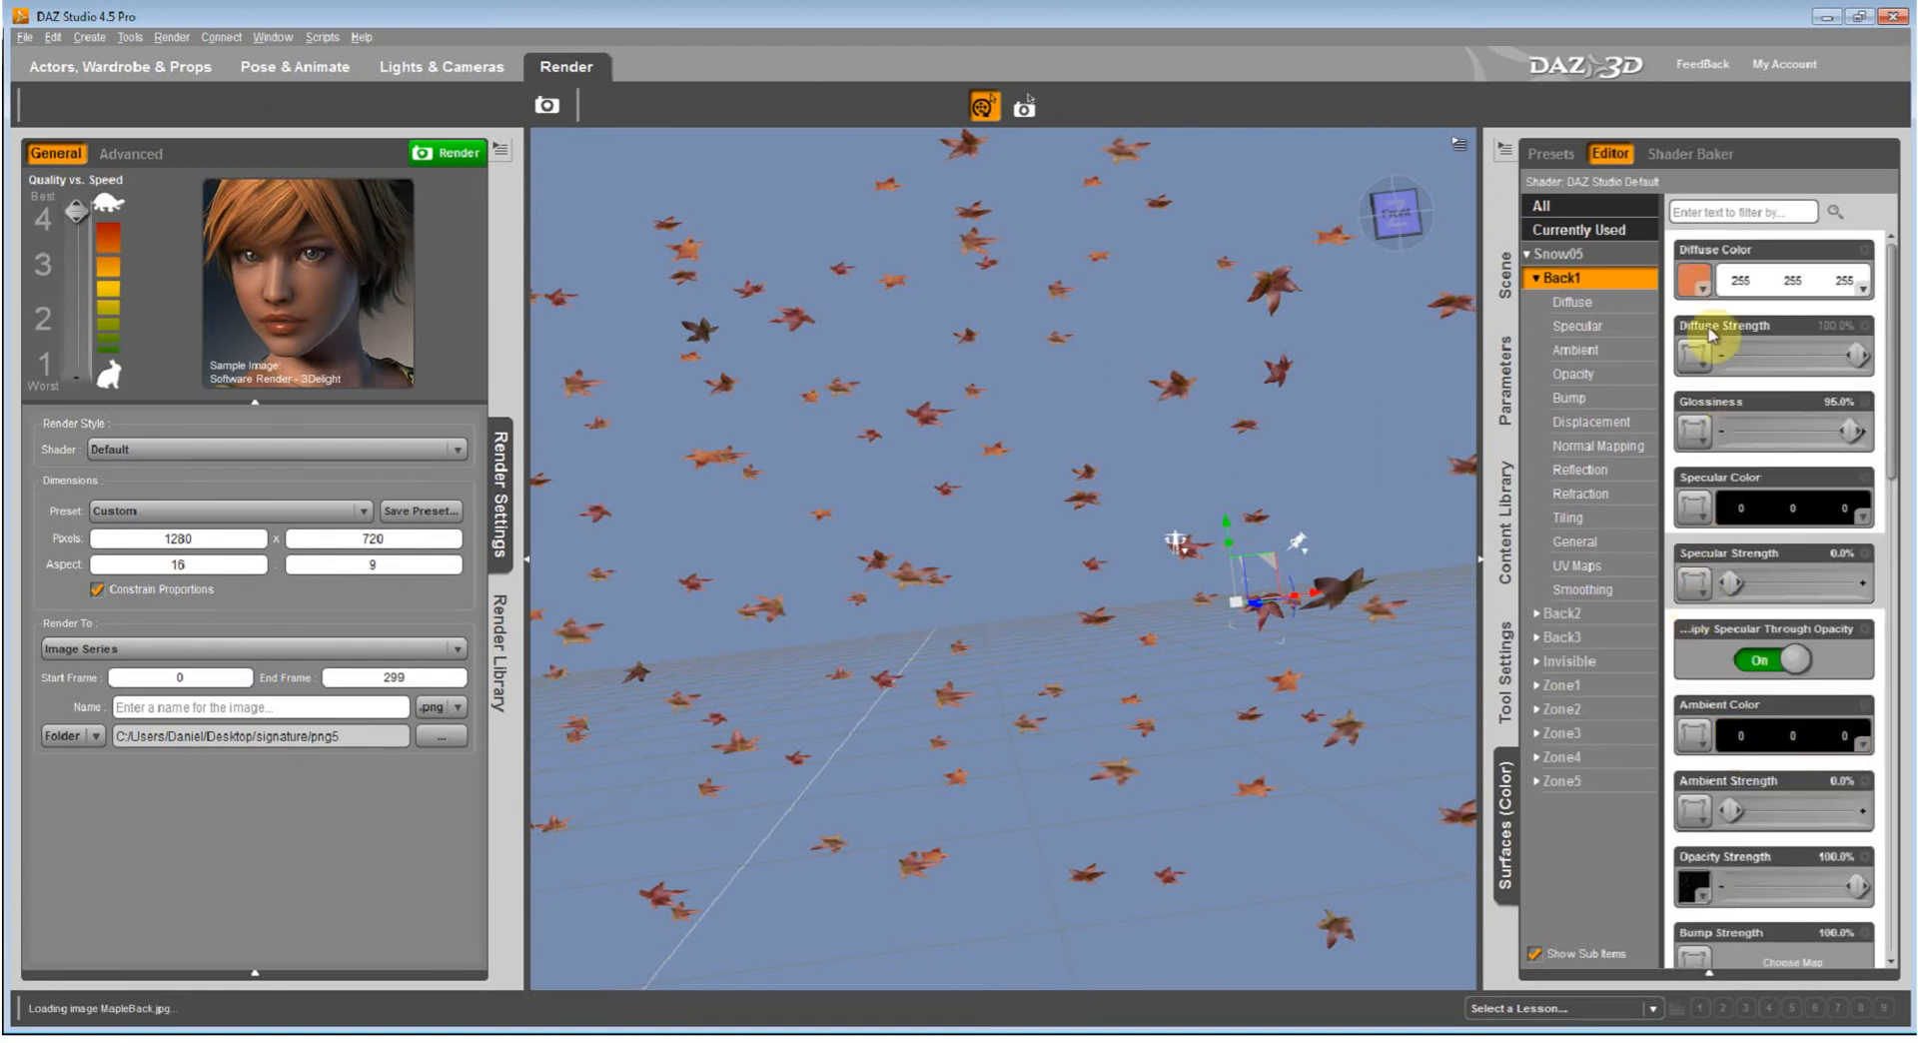
pyautogui.click(1693, 280)
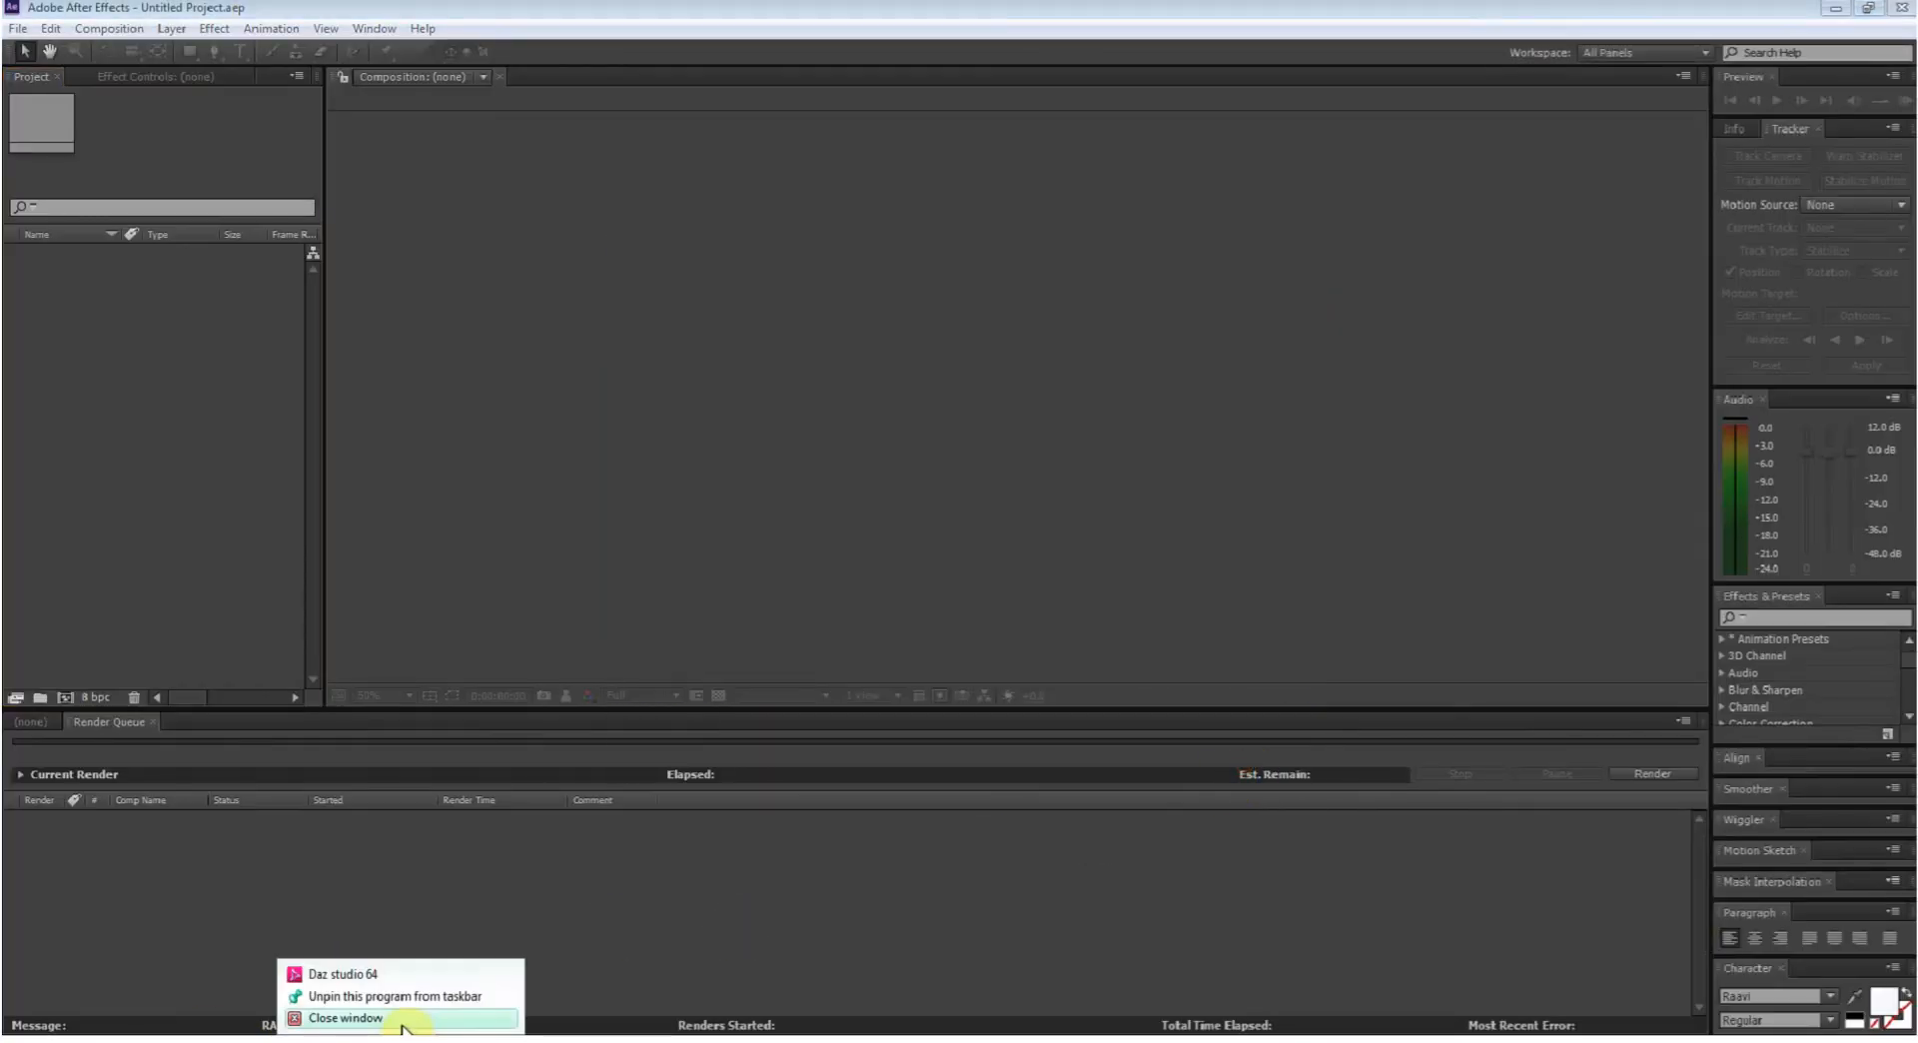
# Close DAZ Studio from the taskbar and import the yt vid clip into After Effects.
pyautogui.click(348, 1017)
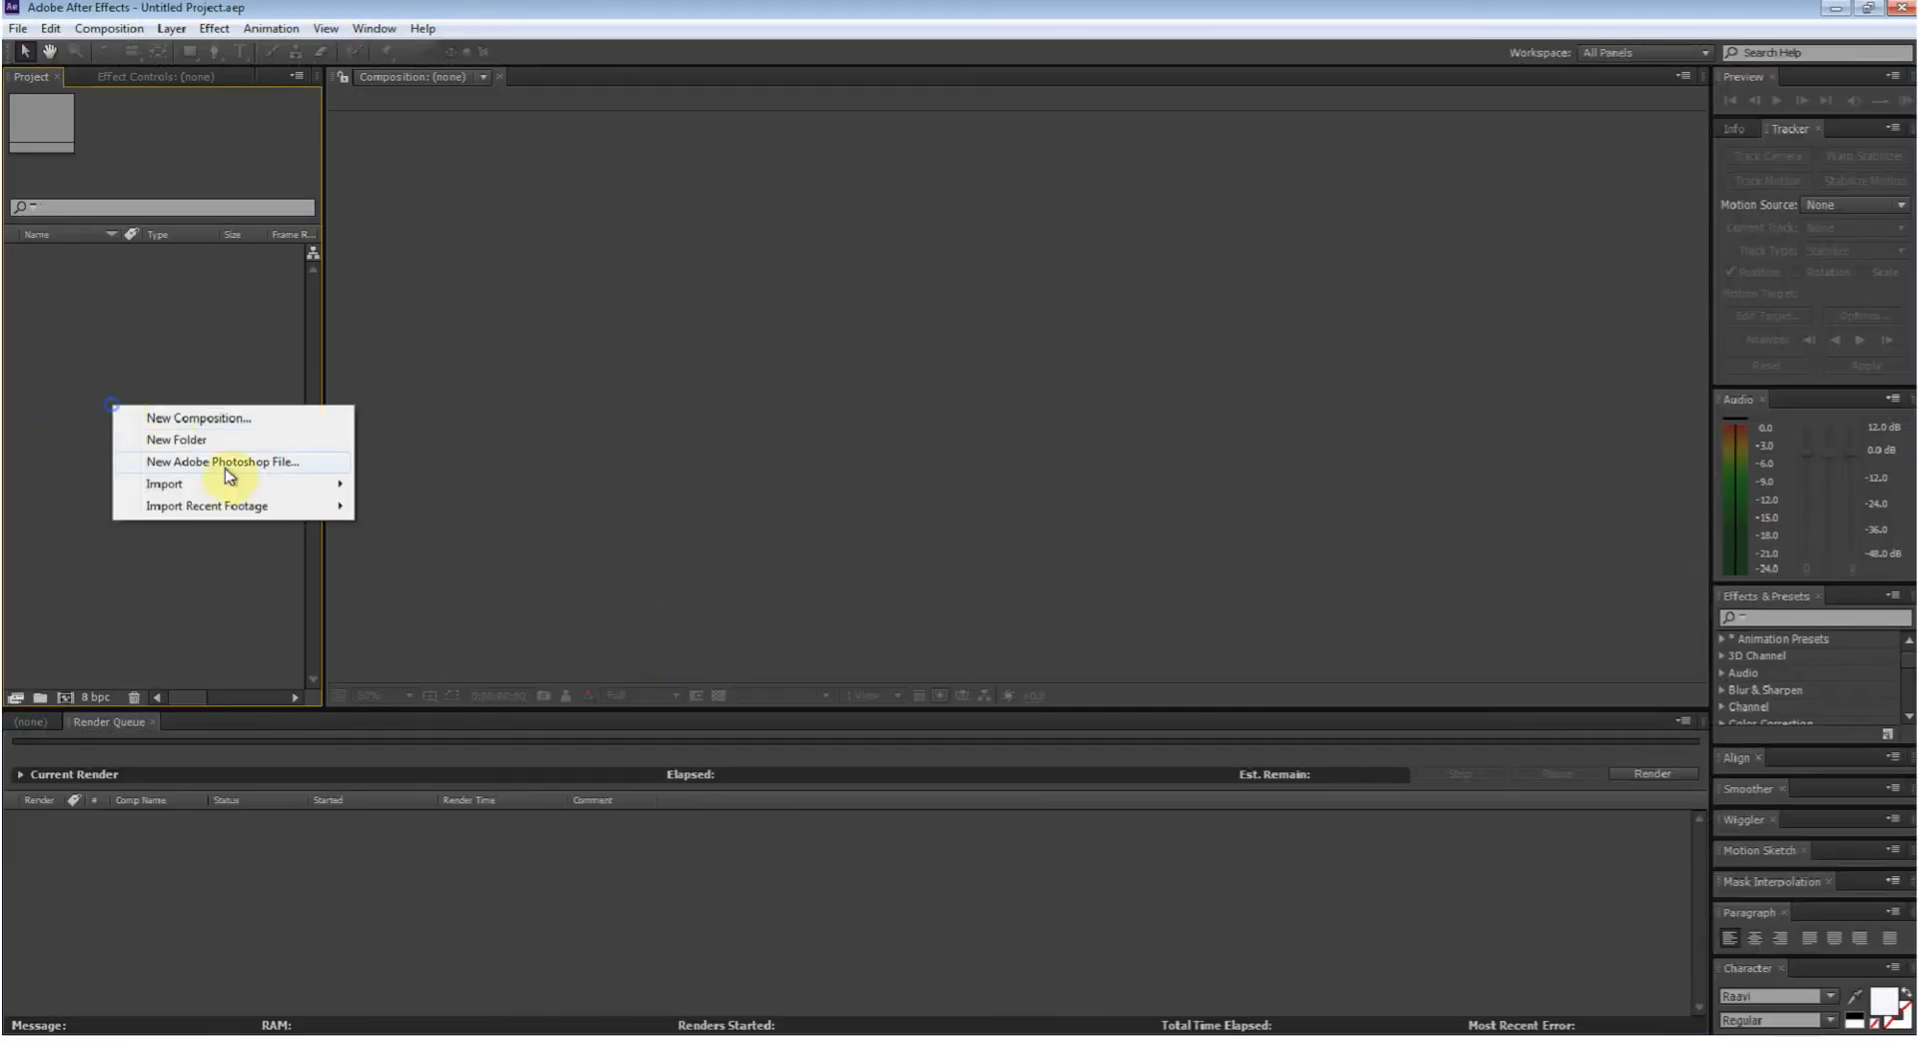
pyautogui.moveTo(164, 482)
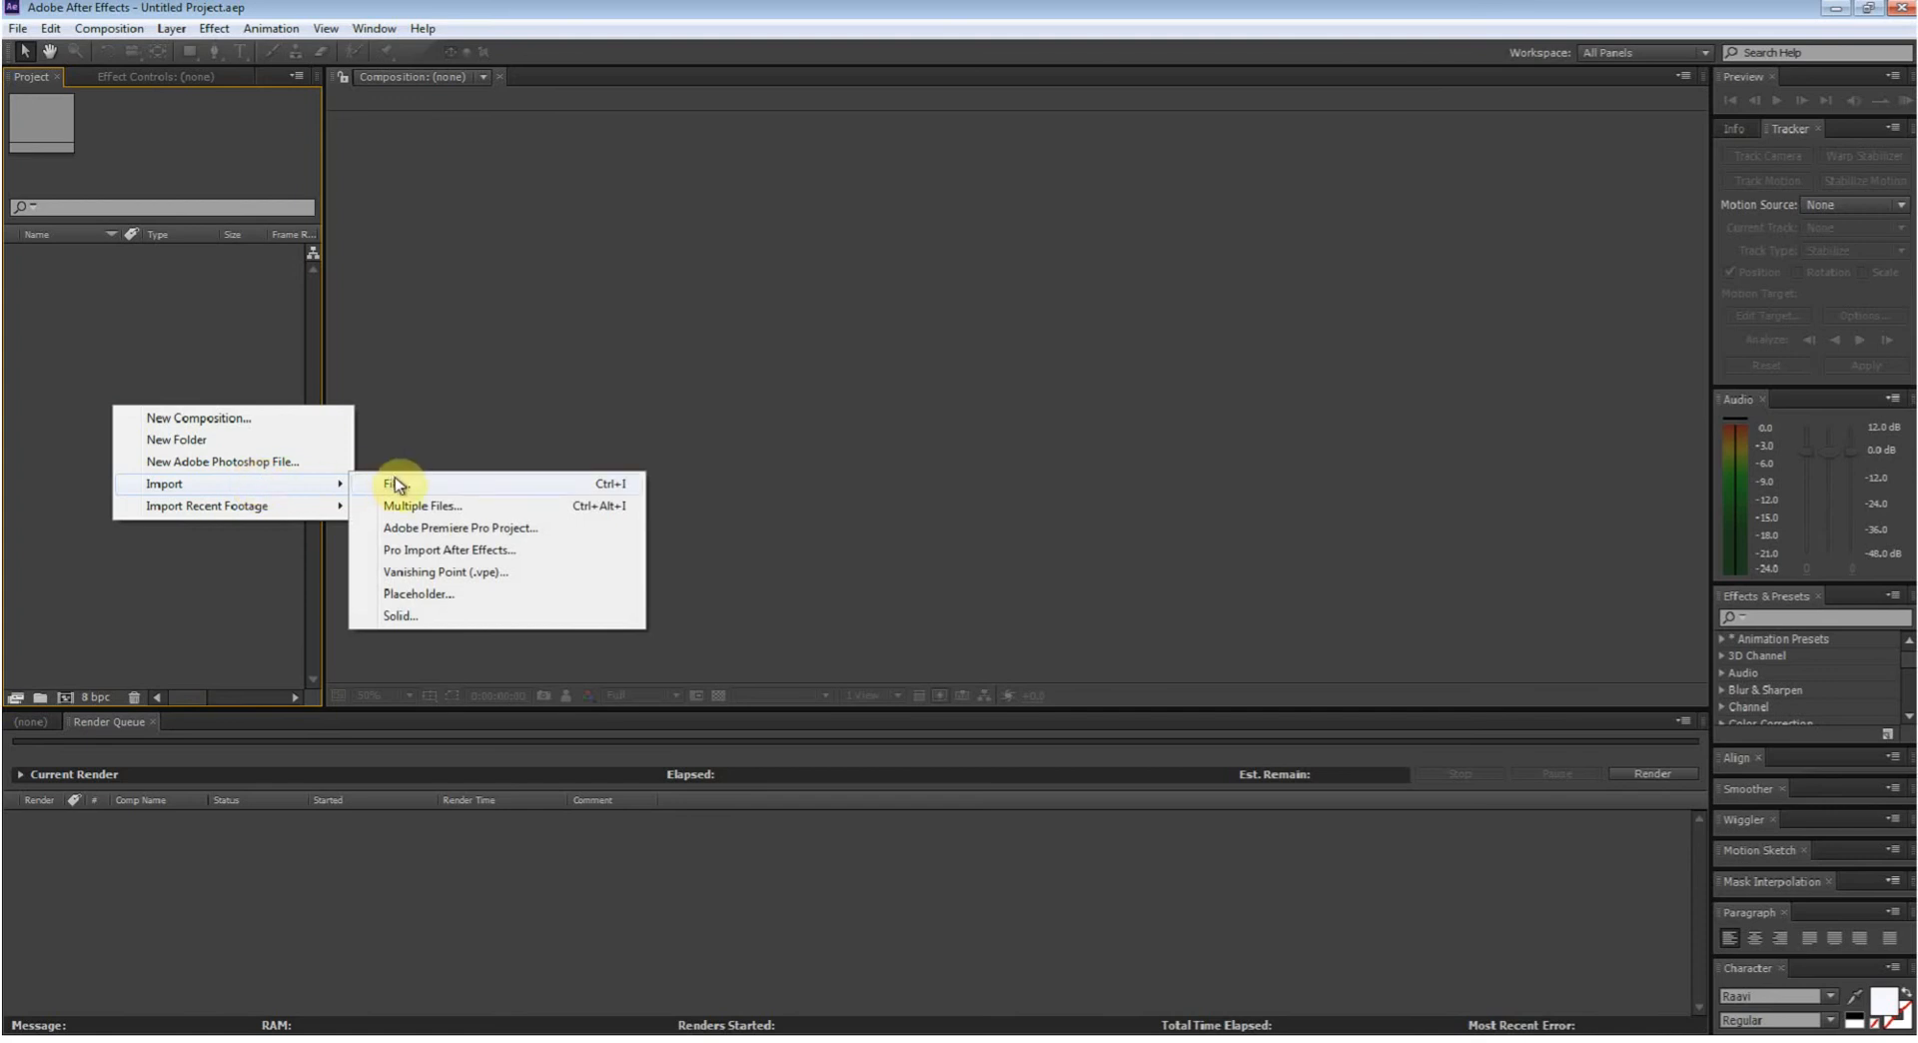
pyautogui.moveTo(1118, 501)
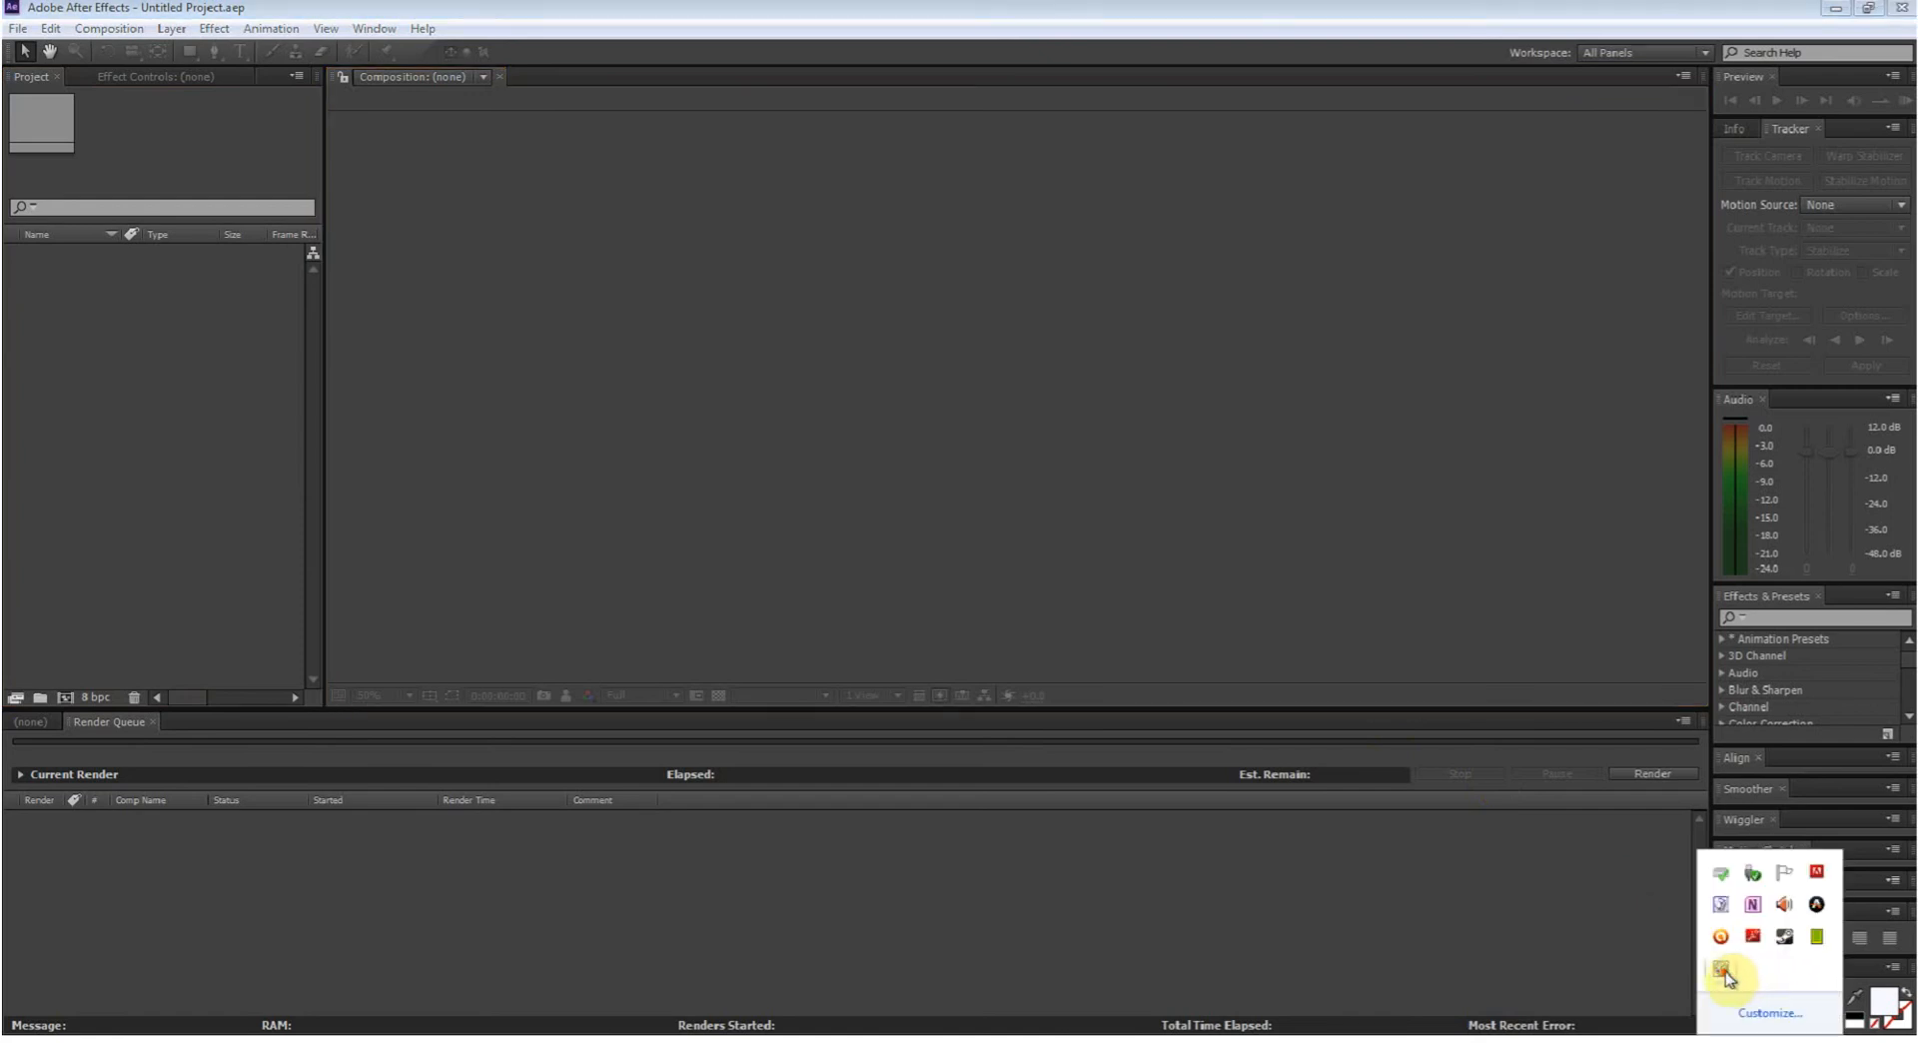
pyautogui.click(1726, 972)
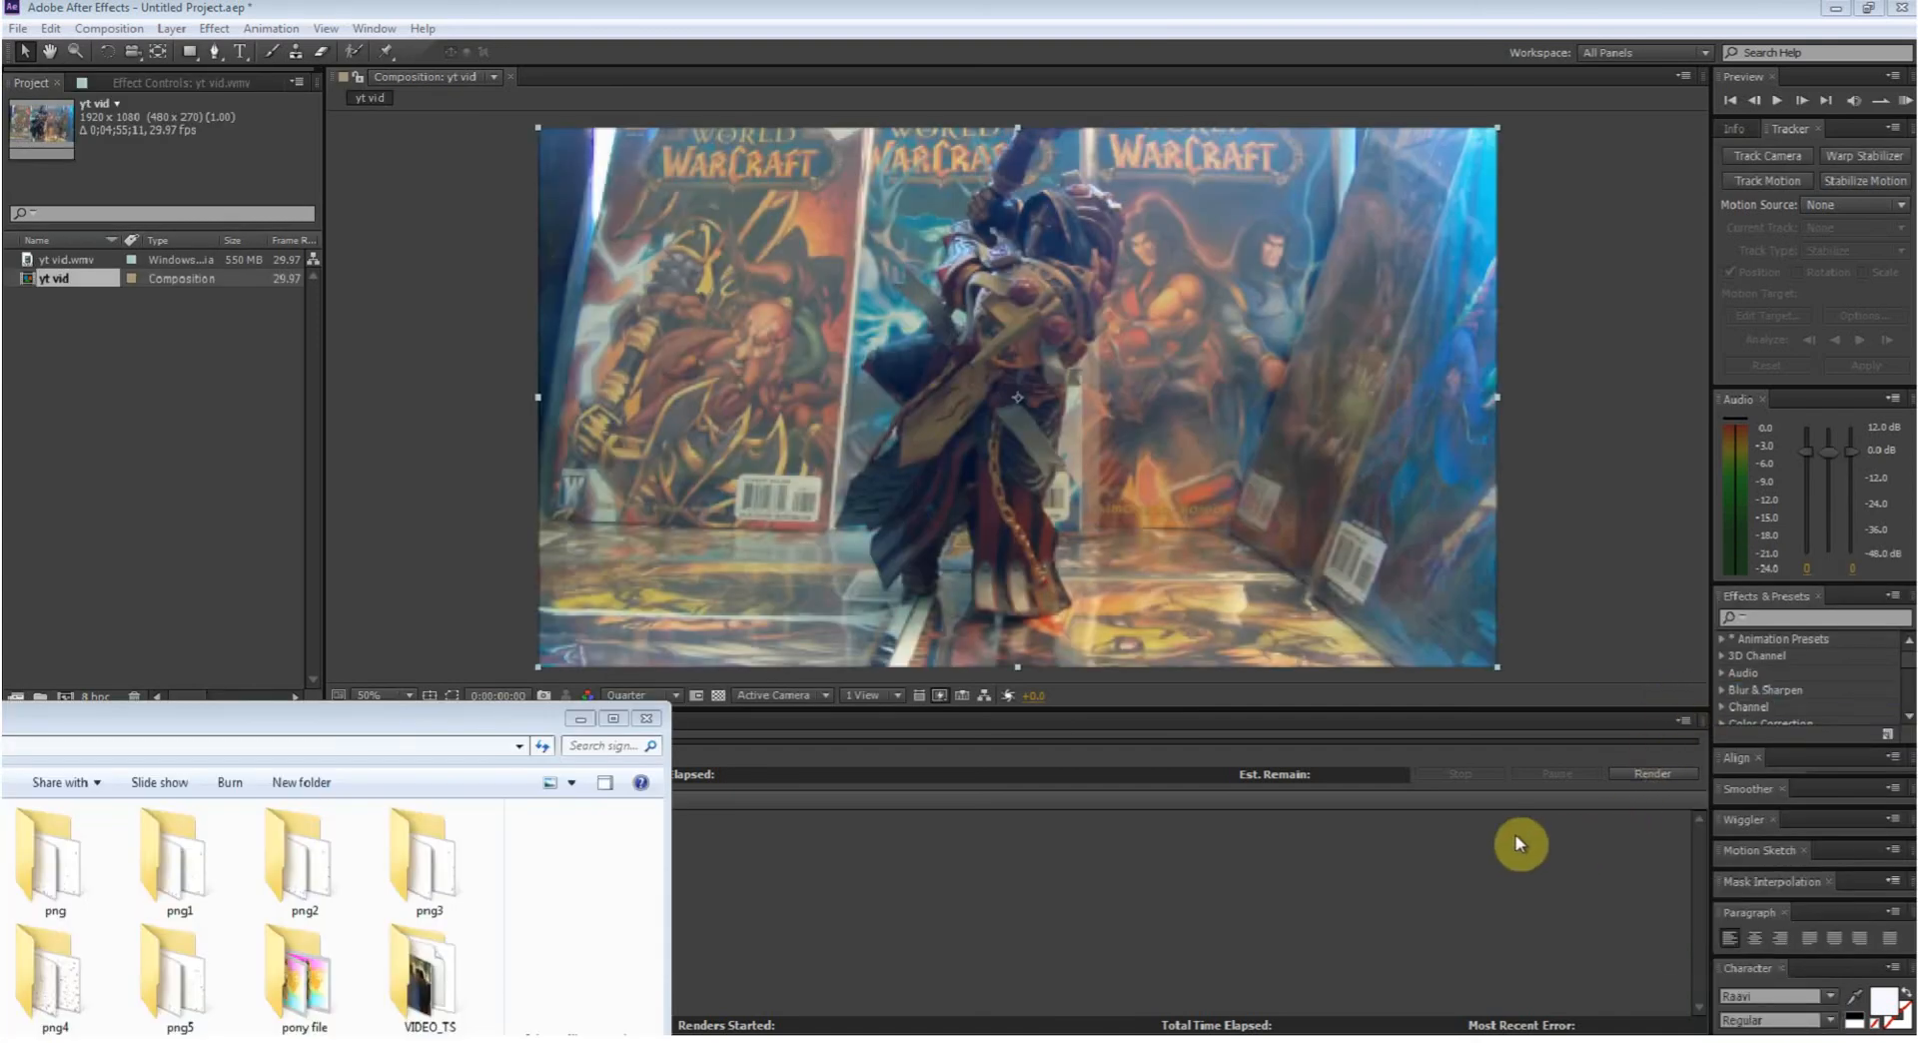
pyautogui.moveTo(480, 750)
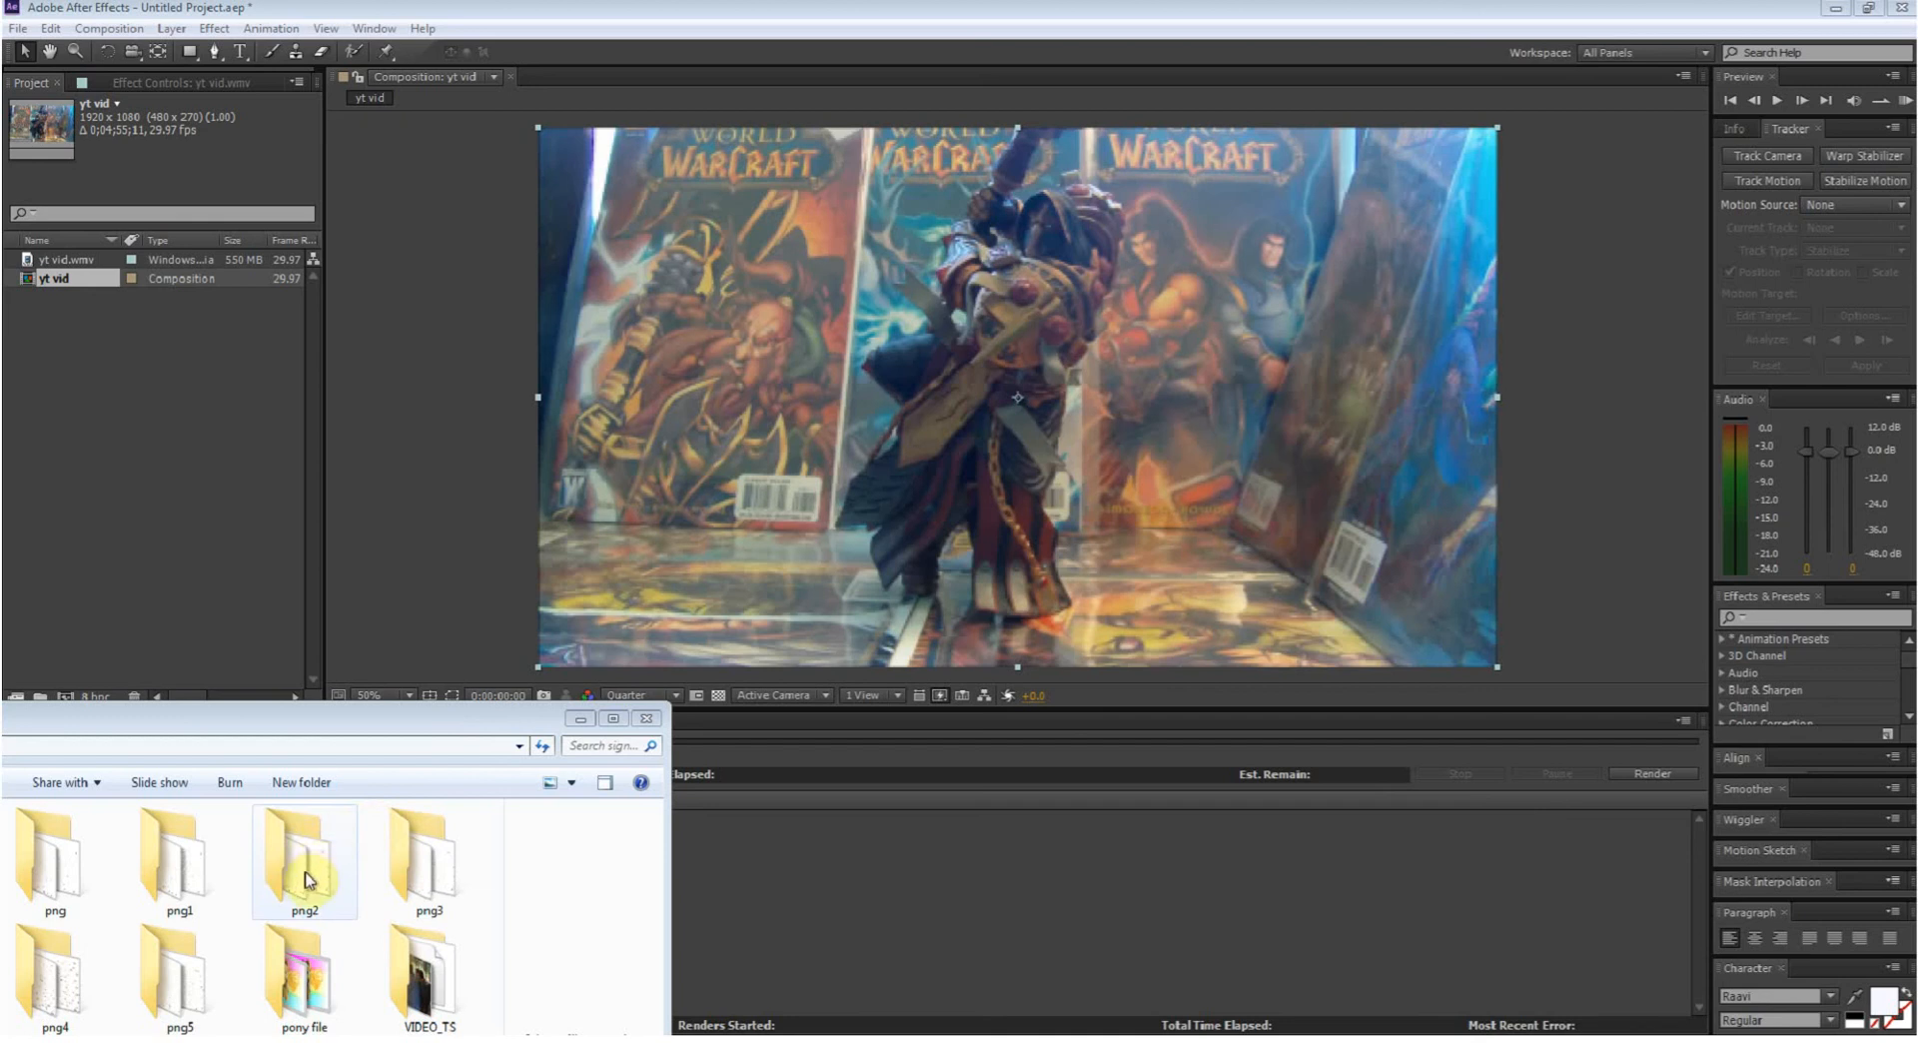
# Import the roses PNG sequence above the video and RAM-preview the composition.
pyautogui.moveTo(304, 859); pyautogui.dragTo(178, 541)
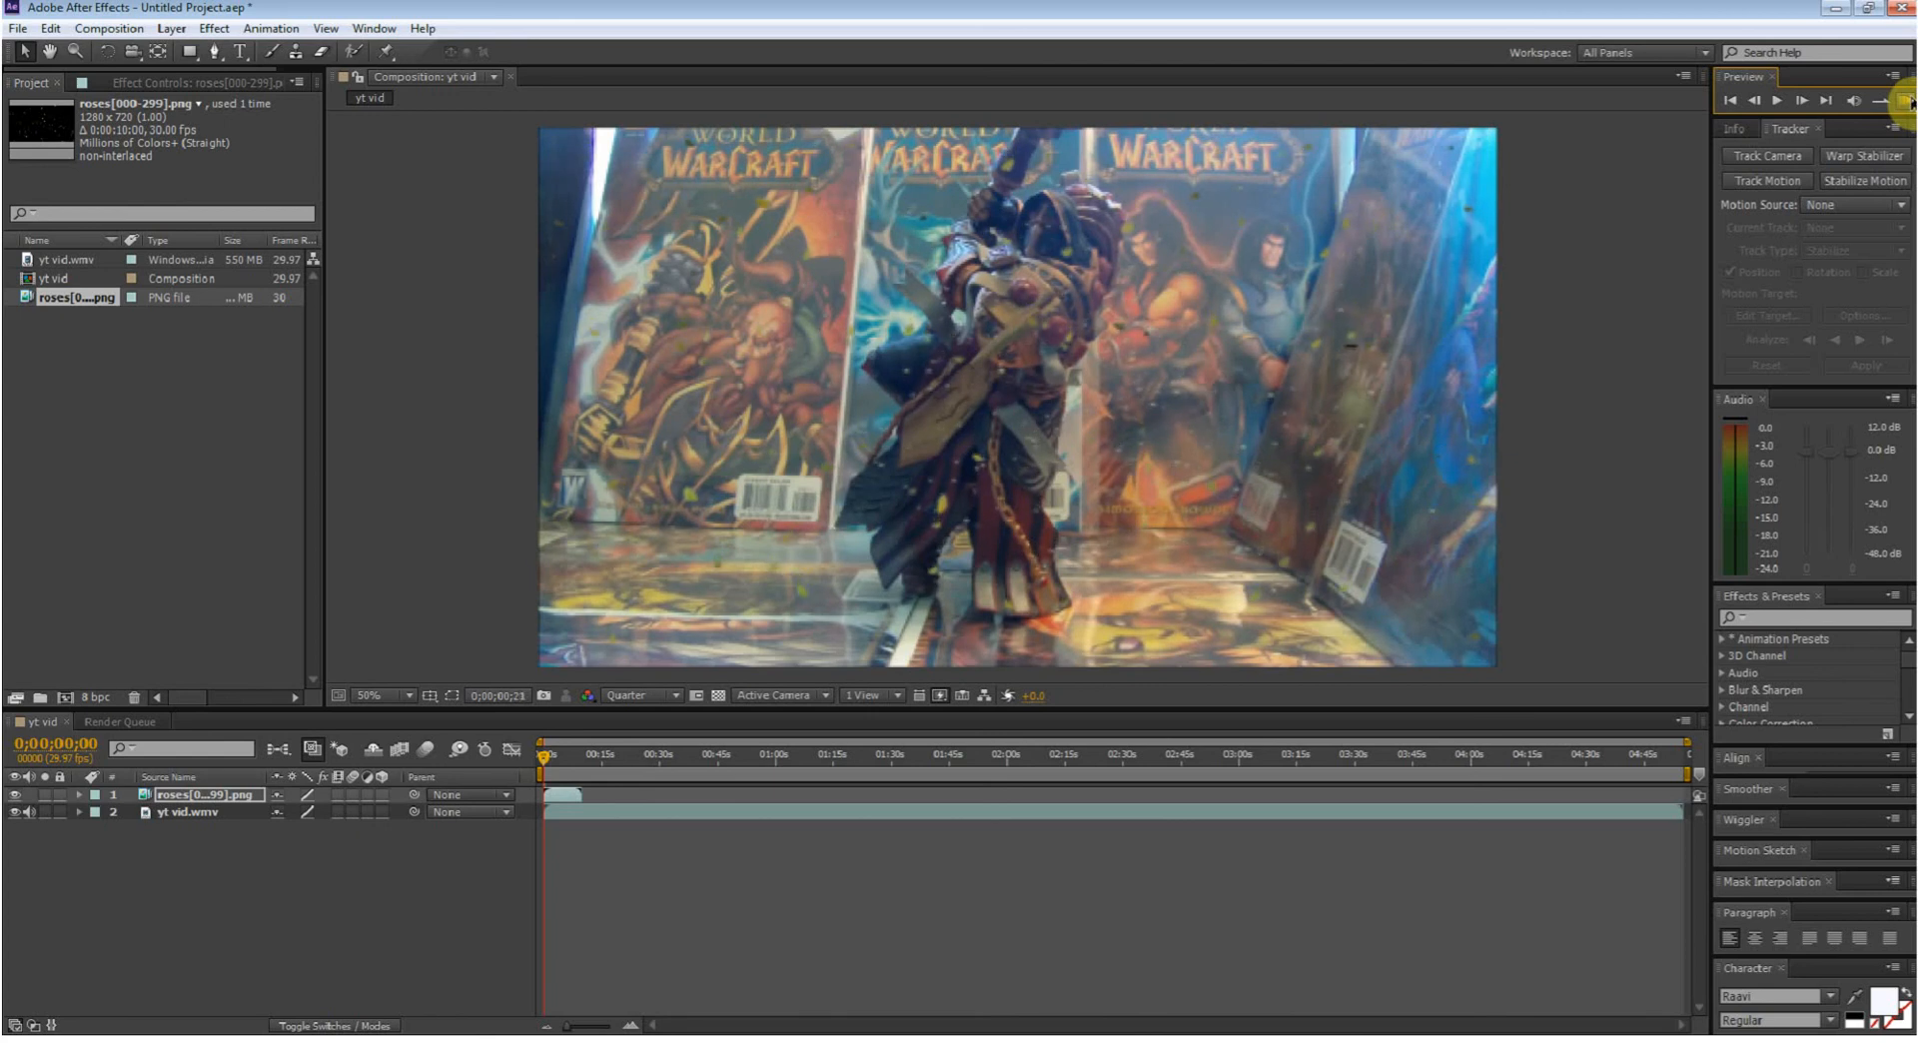
pyautogui.click(1800, 100)
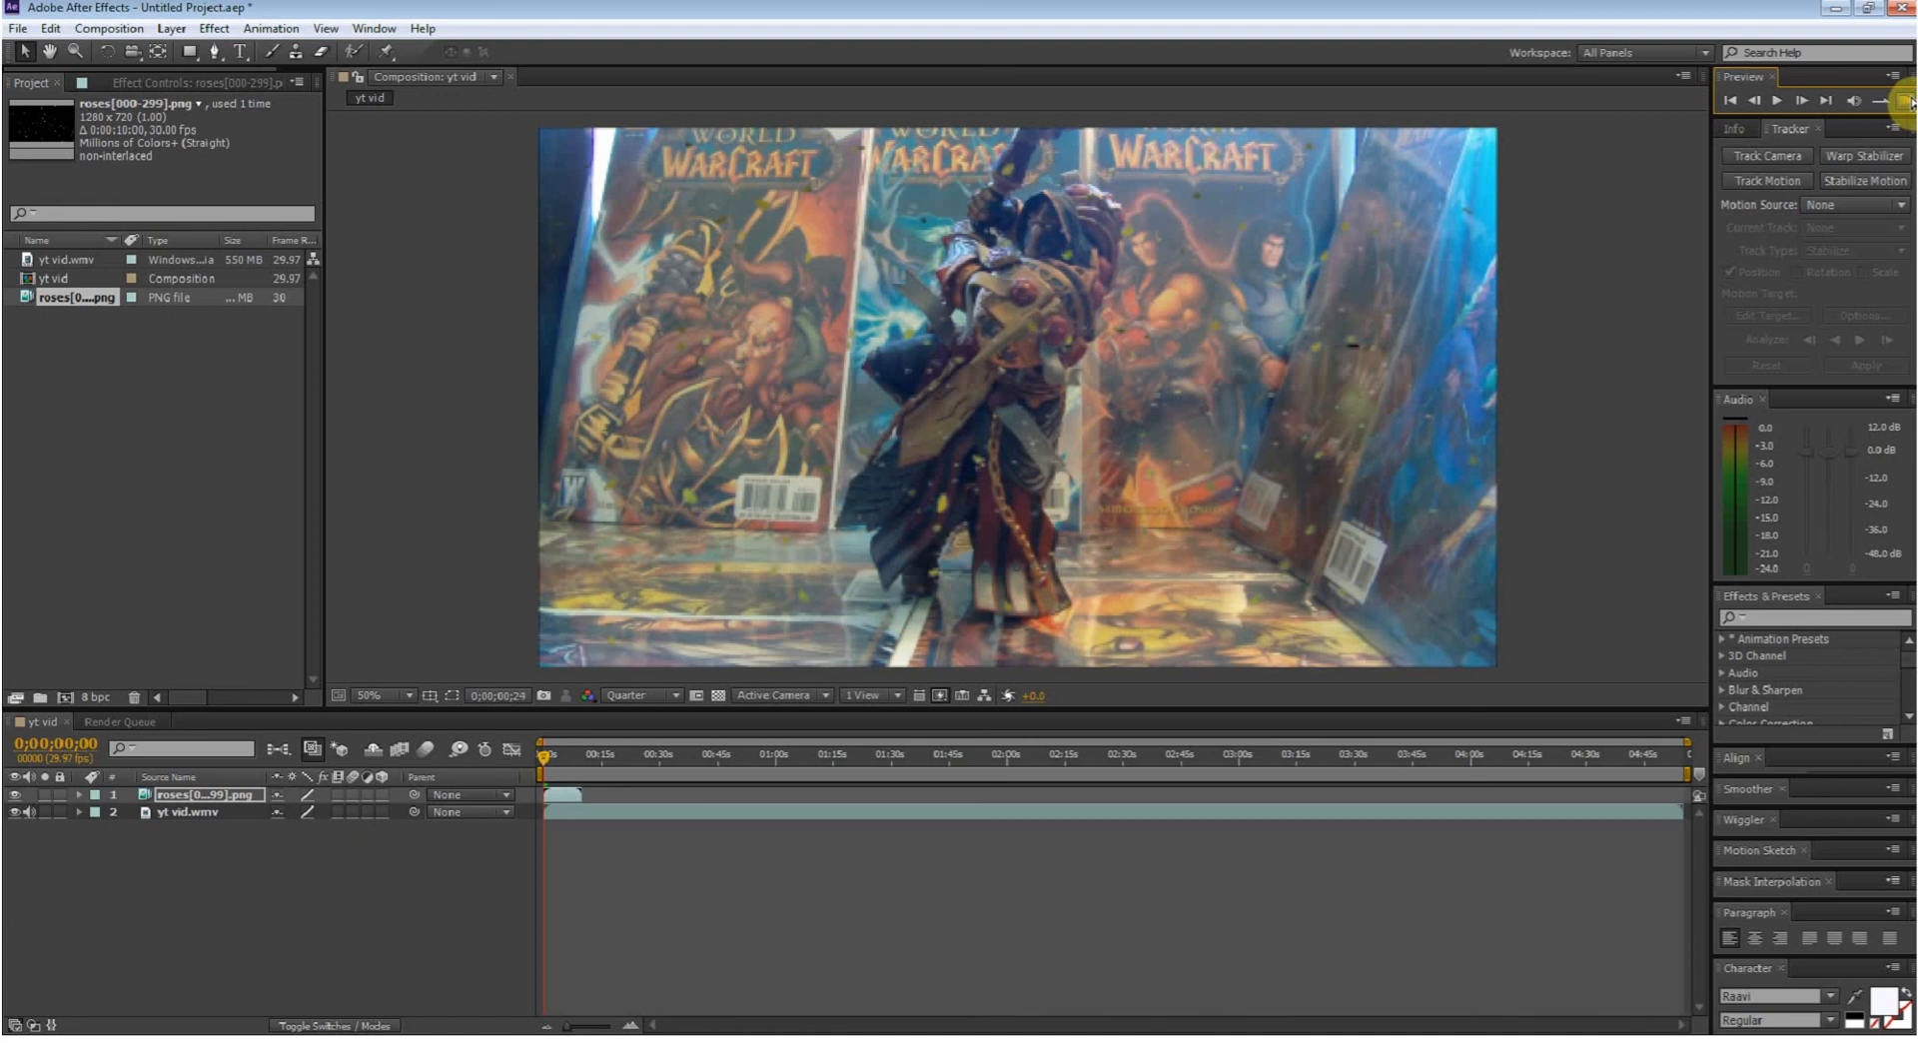